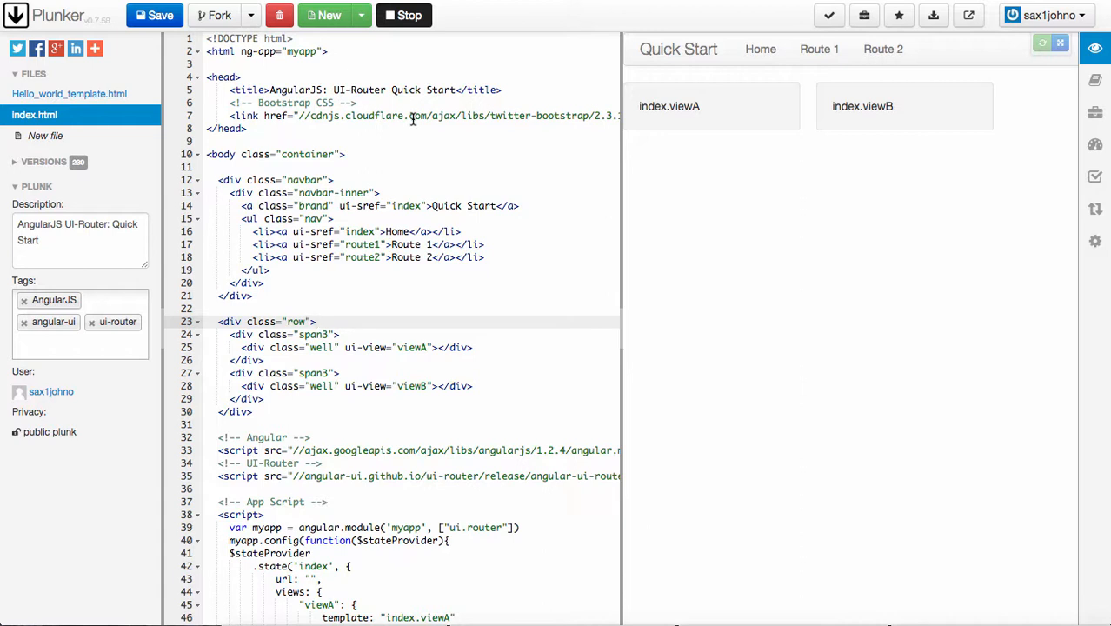
Review index.html and preview the Route 1, Route 2 and Home states.
scroll(down, 3)
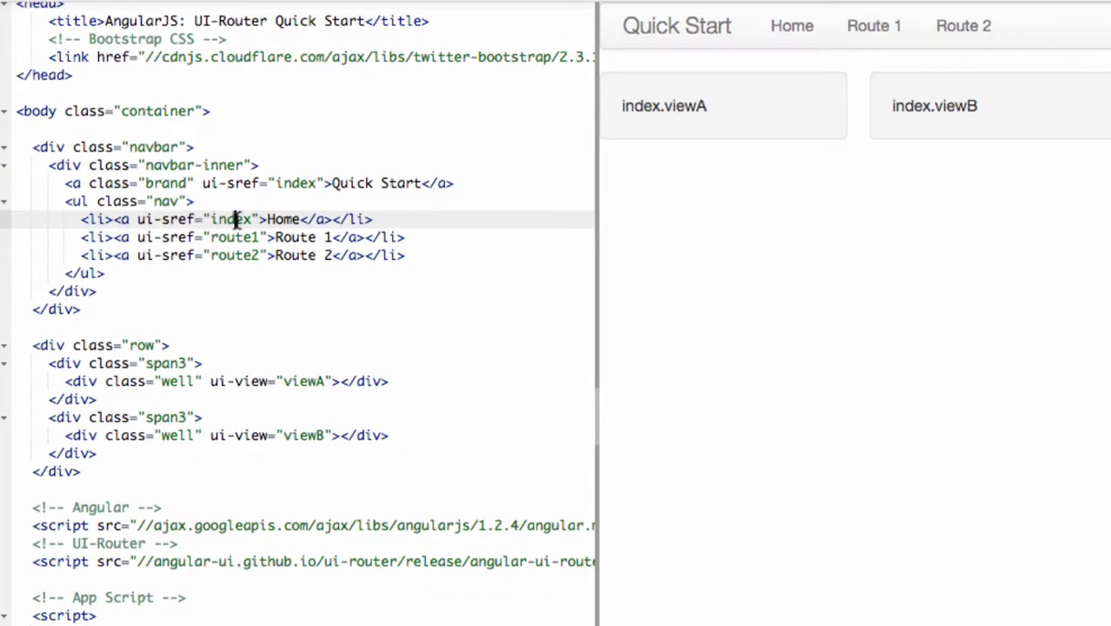
mouse_move(387, 324)
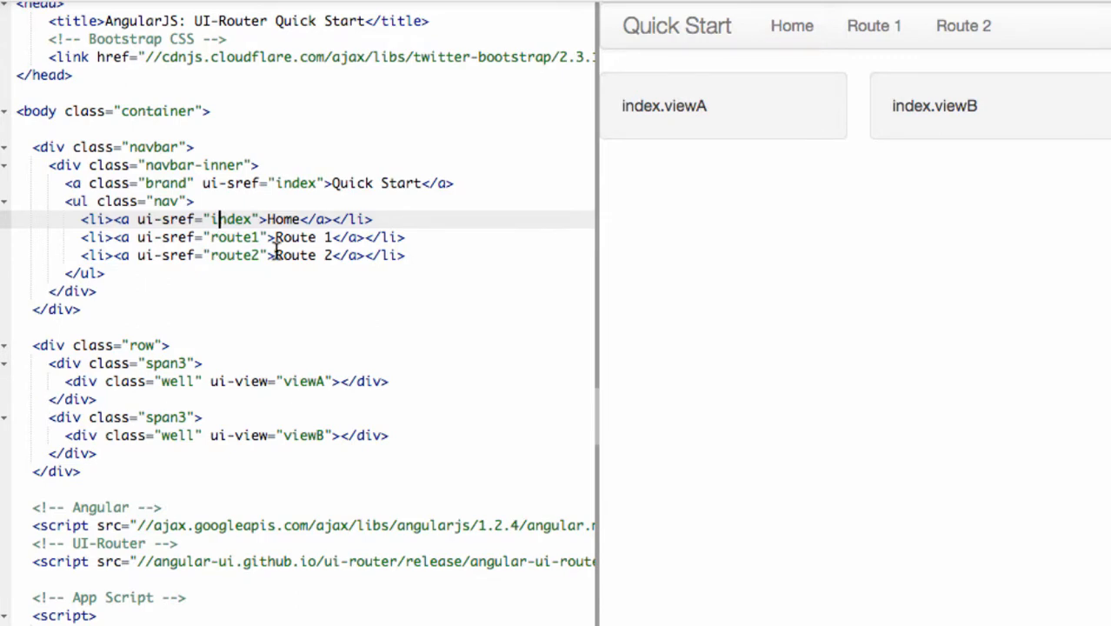
scroll(down, 3)
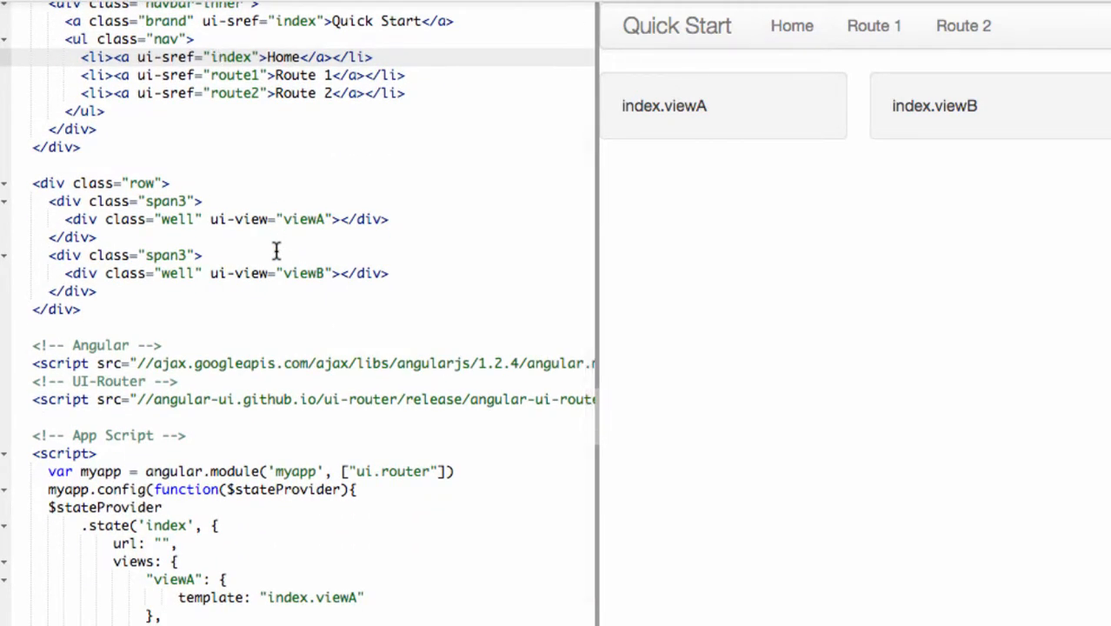
scroll(down, 3)
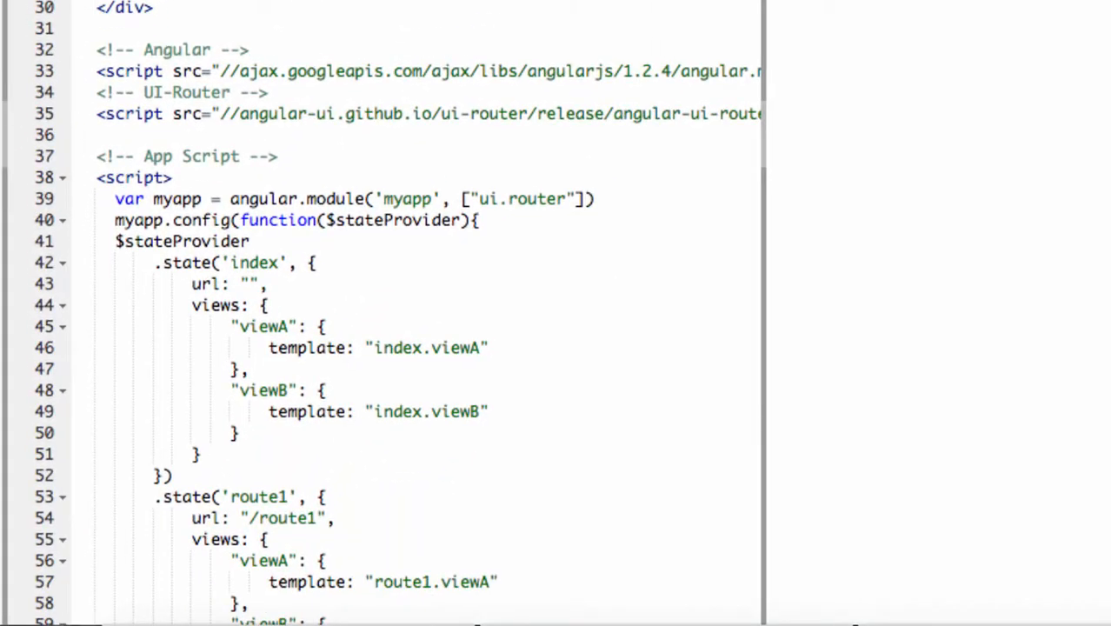
scroll(up, 3)
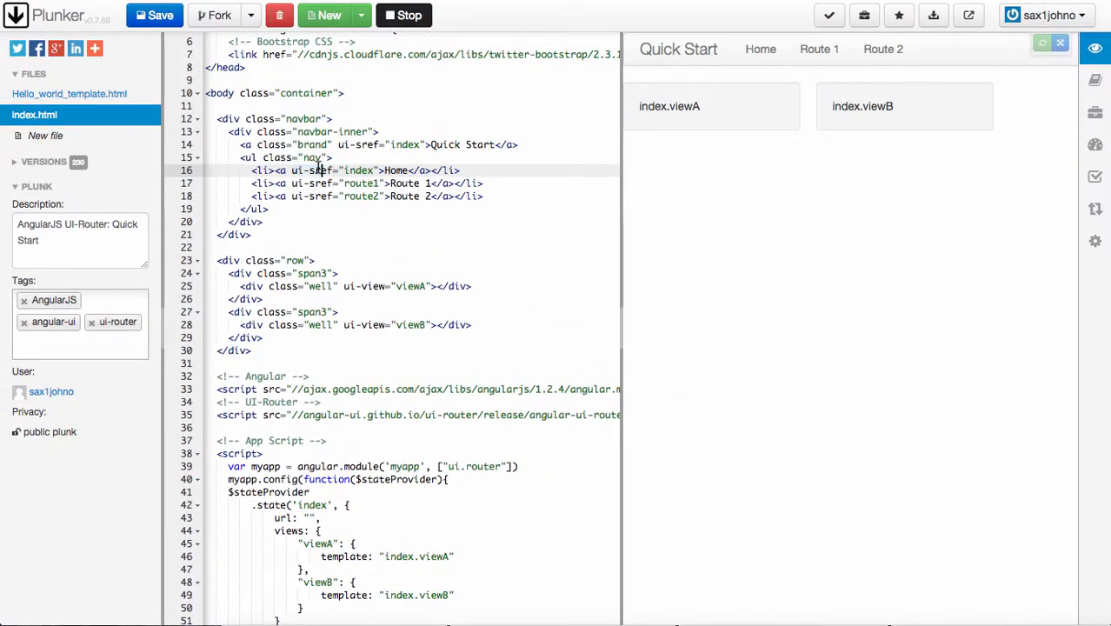
double_click(357, 170)
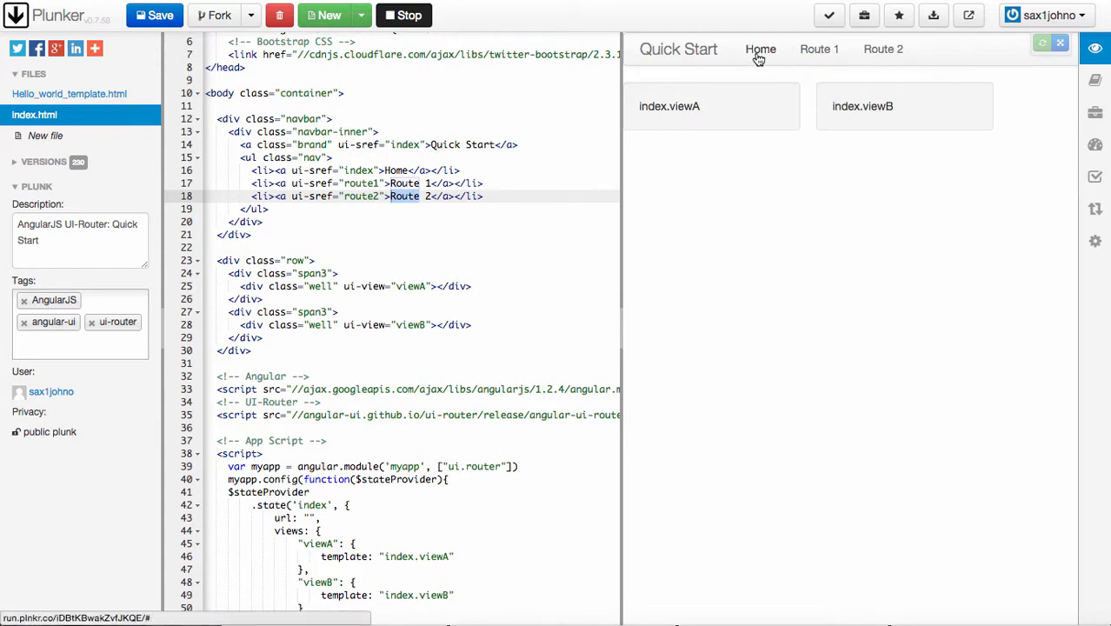
click(818, 49)
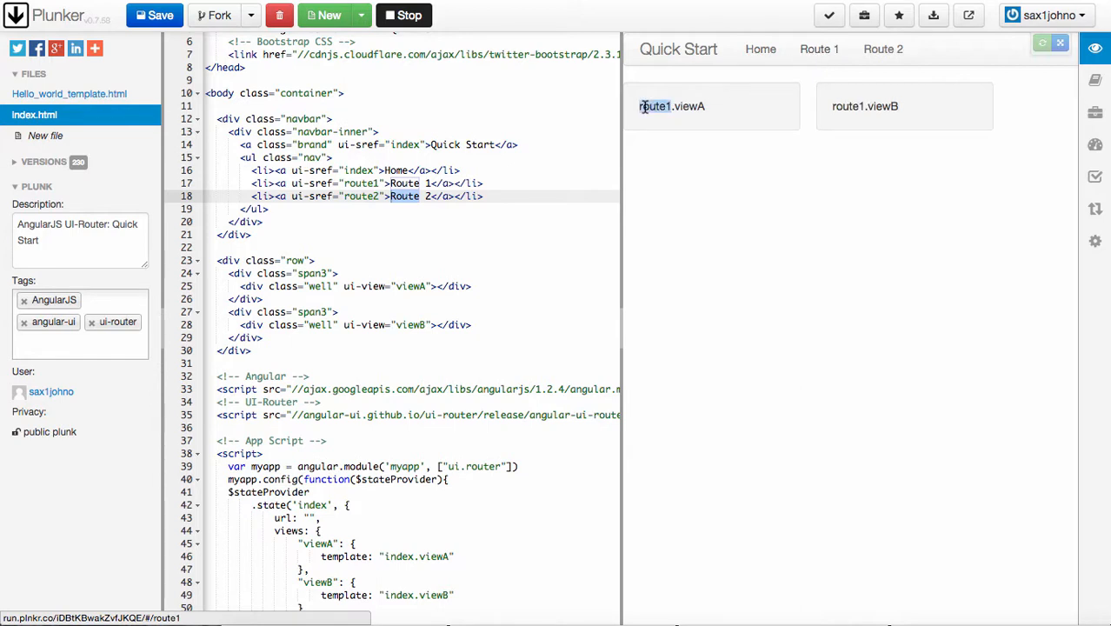
click(884, 49)
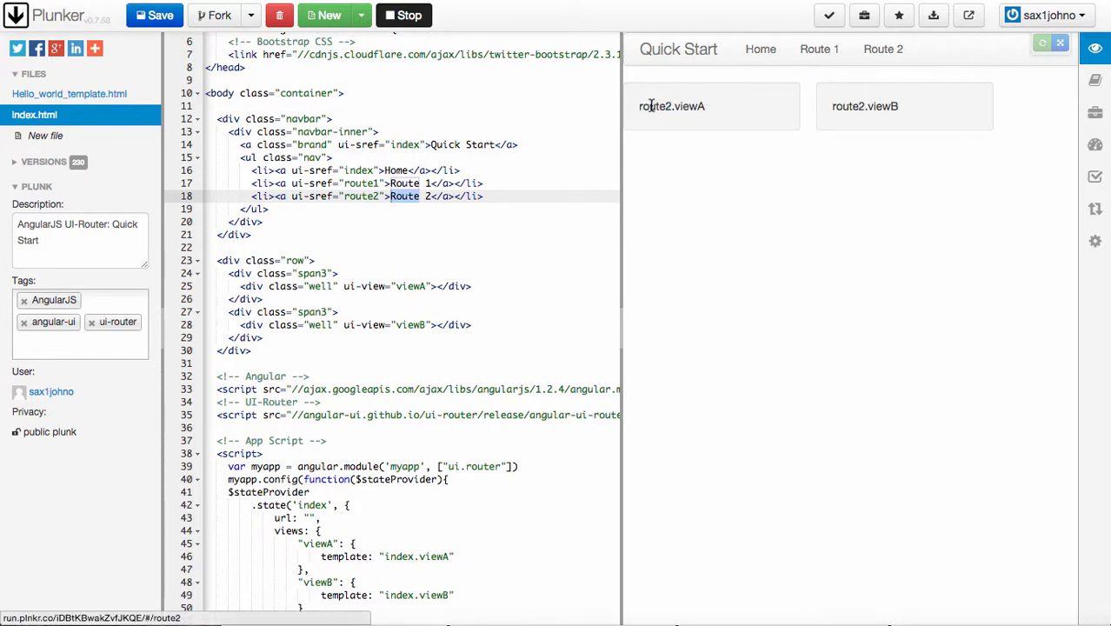
click(760, 49)
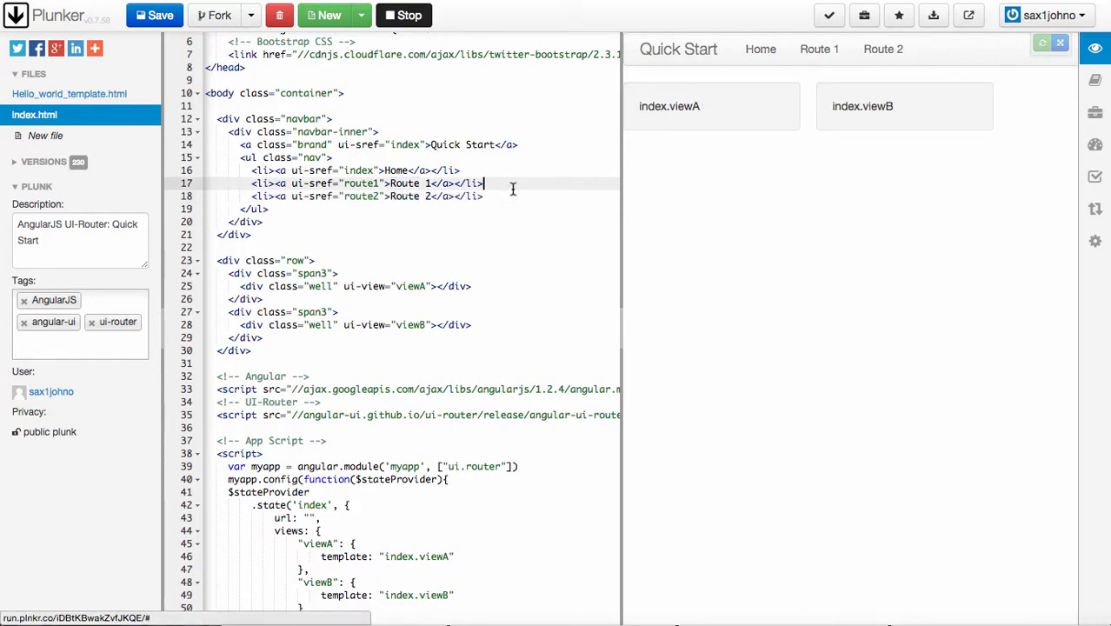
scroll(down, 3)
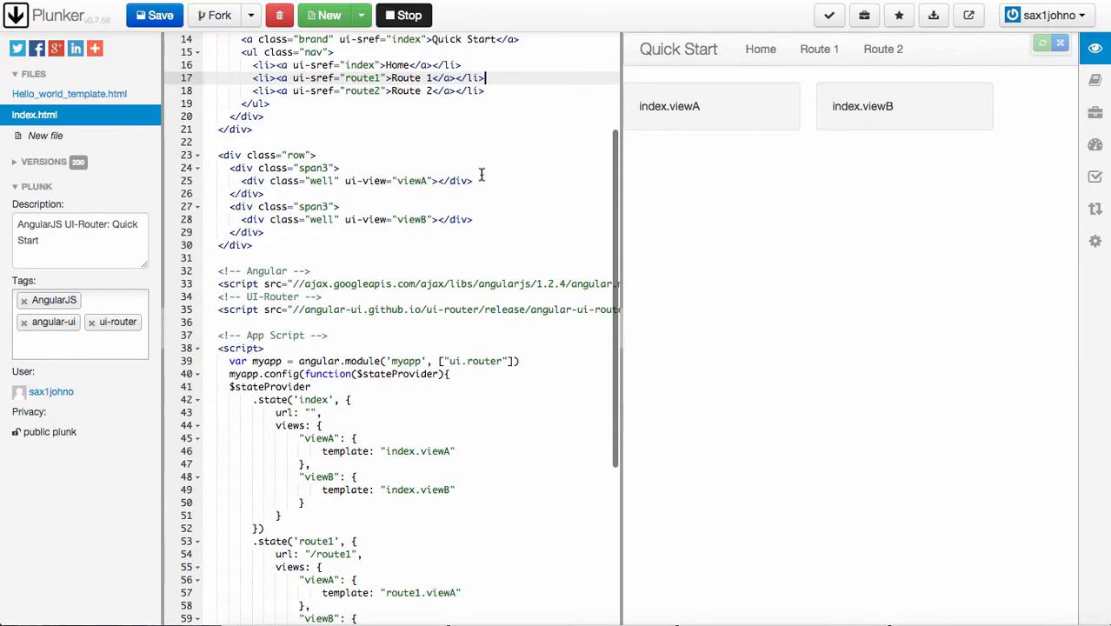
scroll(up, 3)
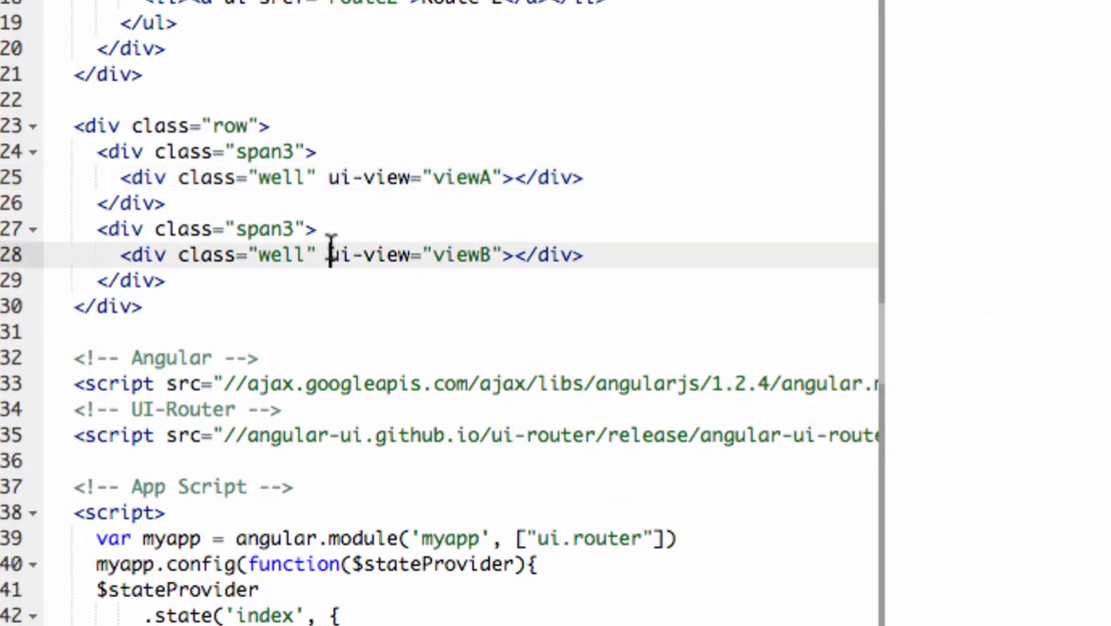
mouse_move(574, 152)
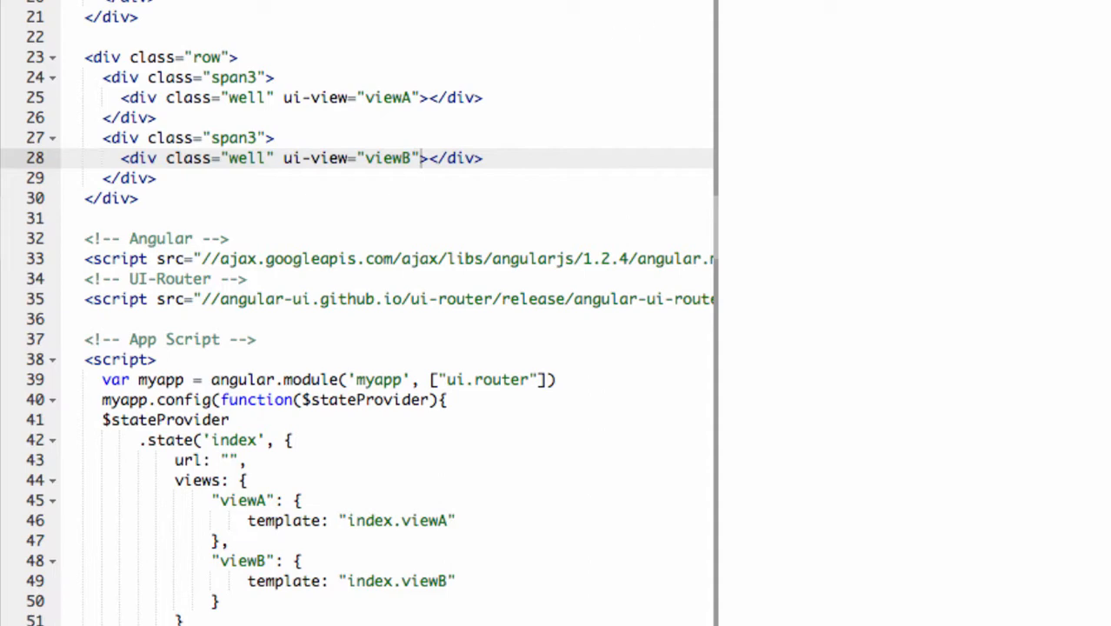
Locate route1's viewA template line in the index.html script.
click(374, 217)
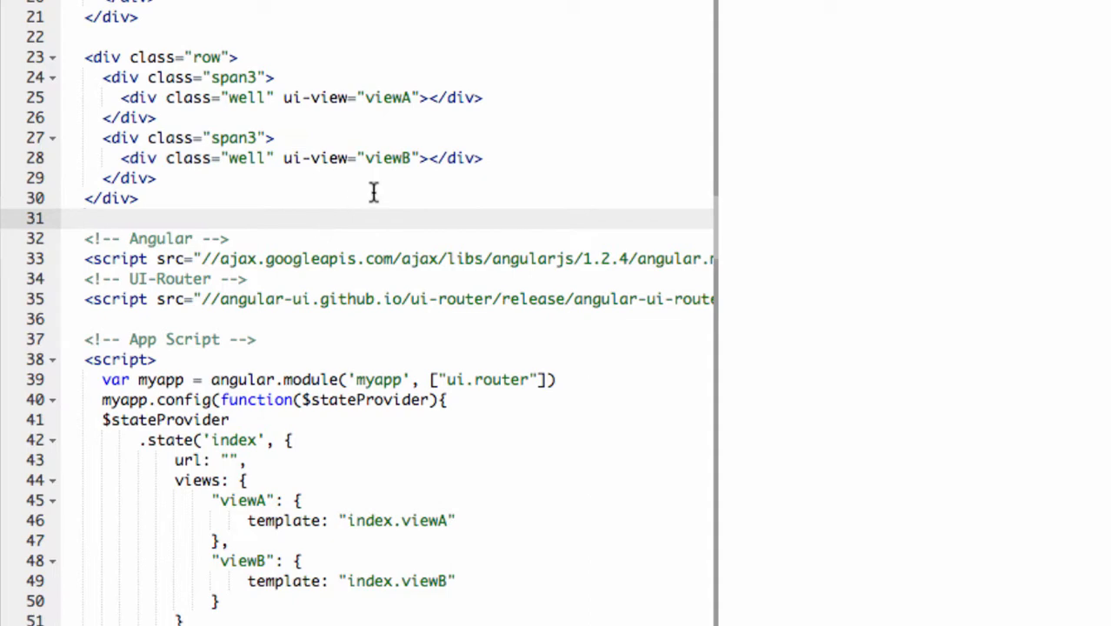
scroll(down, 3)
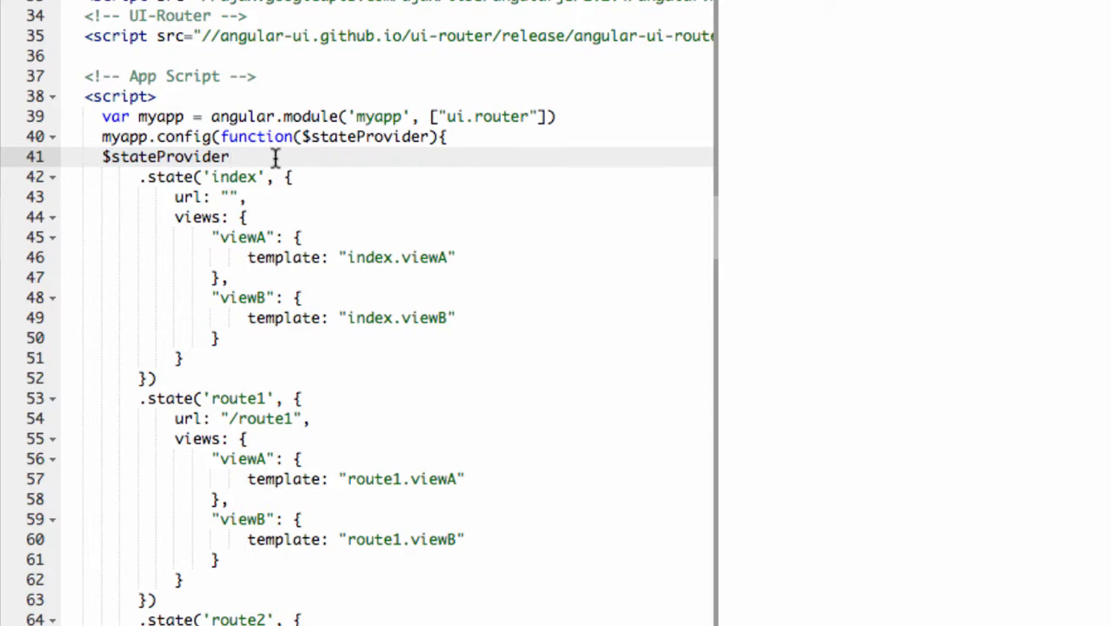
scroll(down, 3)
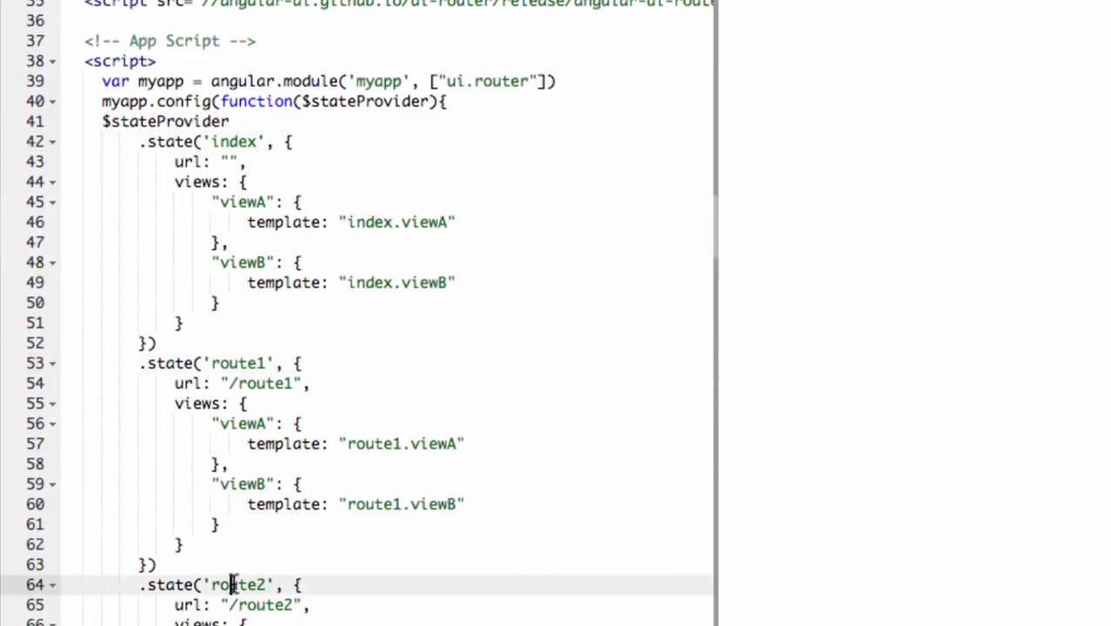
scroll(up, 3)
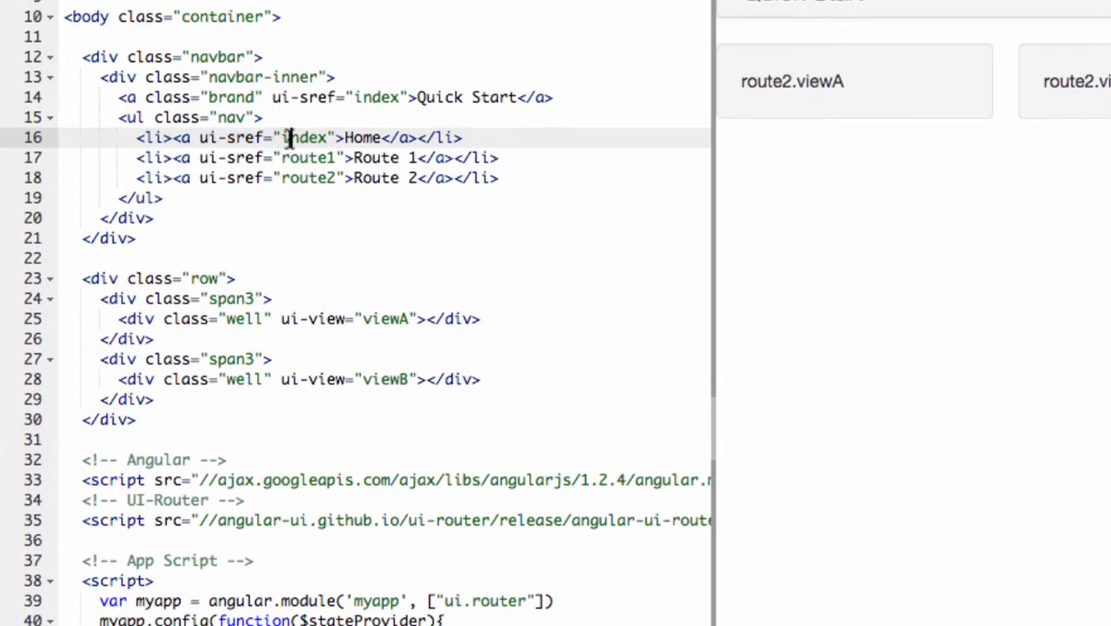
scroll(down, 3)
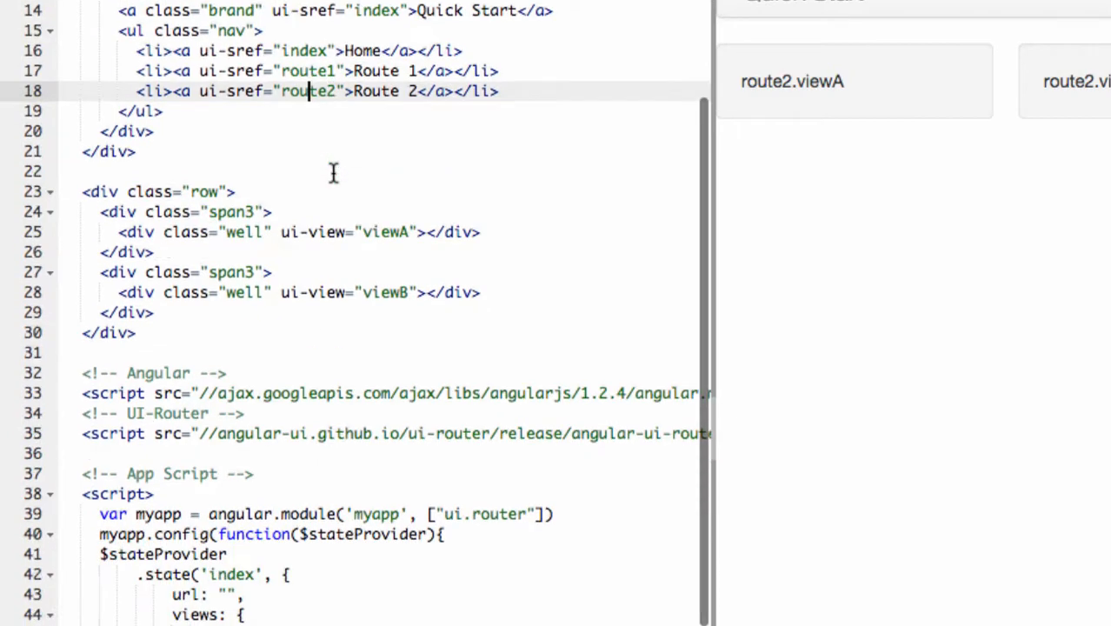
scroll(down, 3)
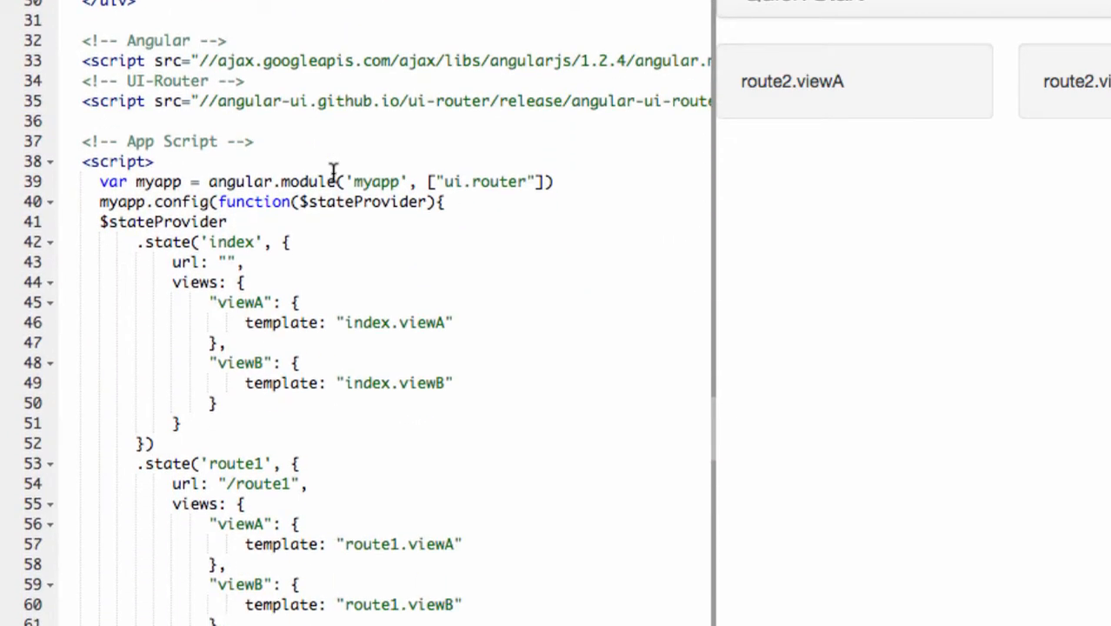
click(221, 262)
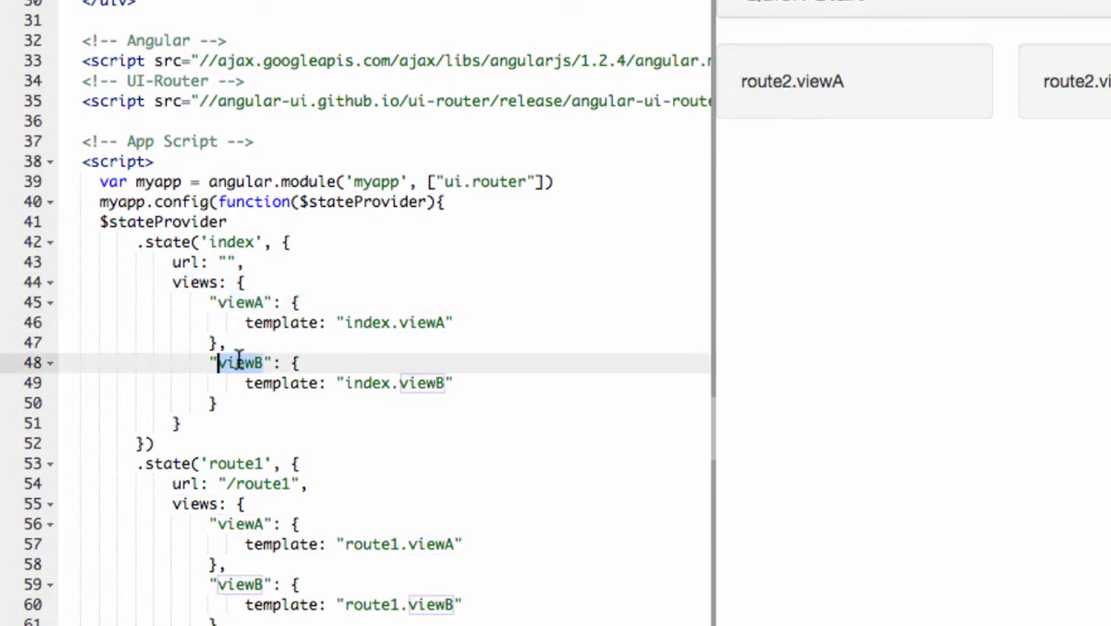
scroll(up, 3)
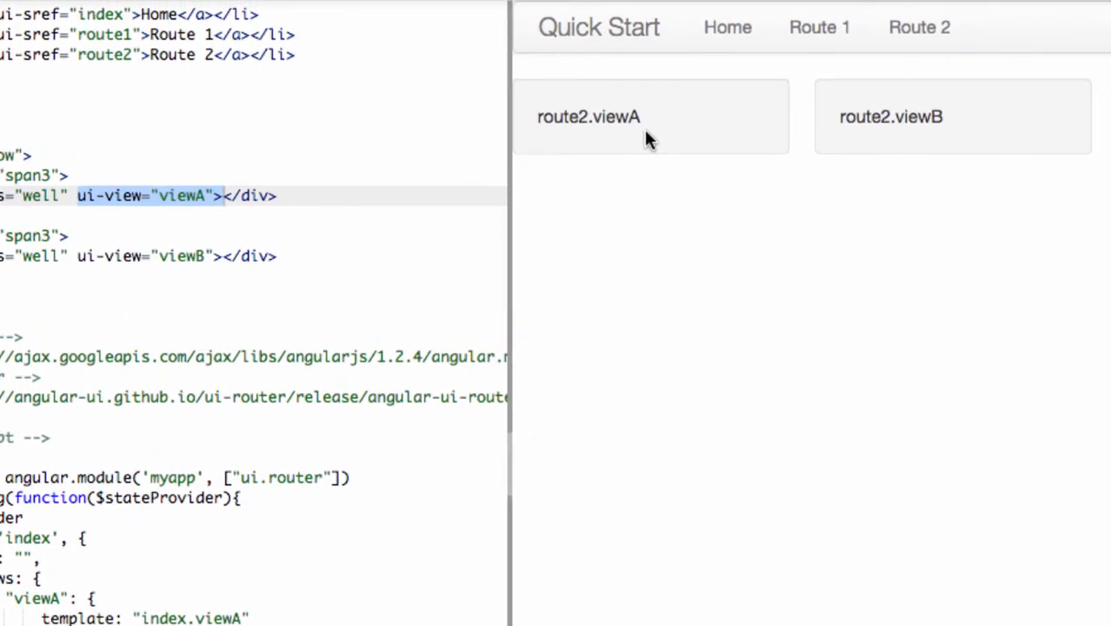
mouse_move(711, 137)
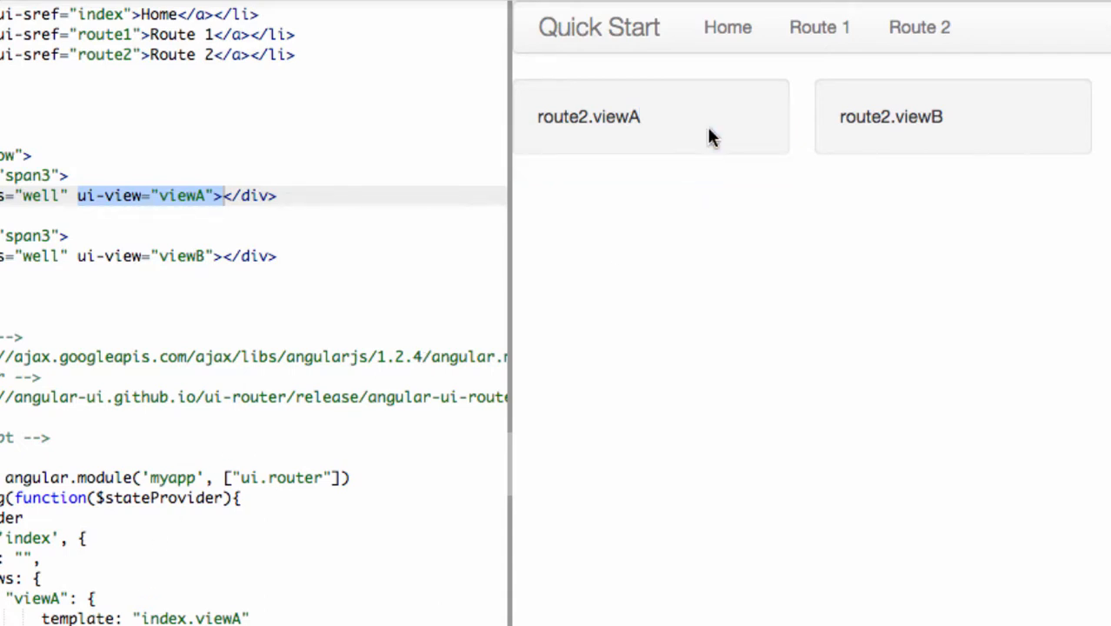
click(728, 27)
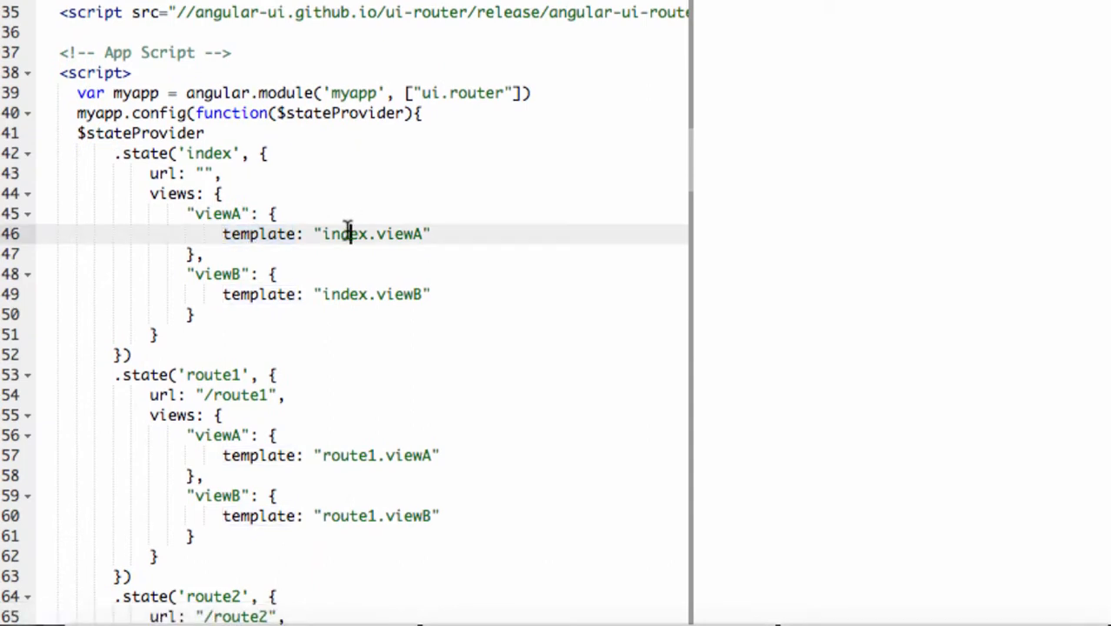
Make route1's viewA template <strong>Goodbye Cruel World</strong> and check the Route 1 preview.
text(<strong>Hello world</strong>)
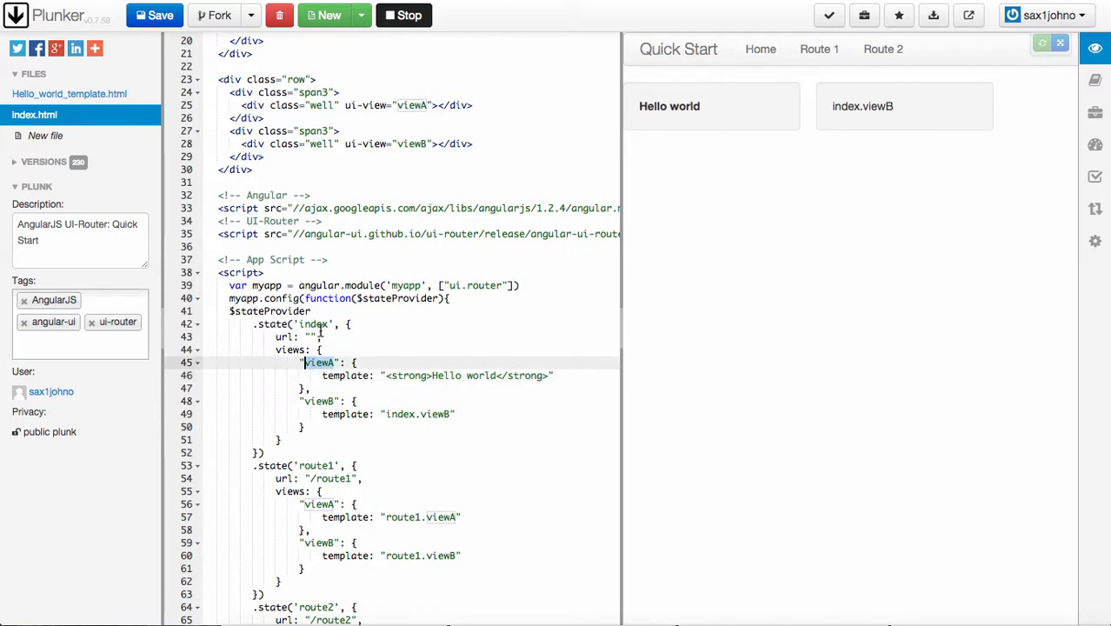
click(818, 49)
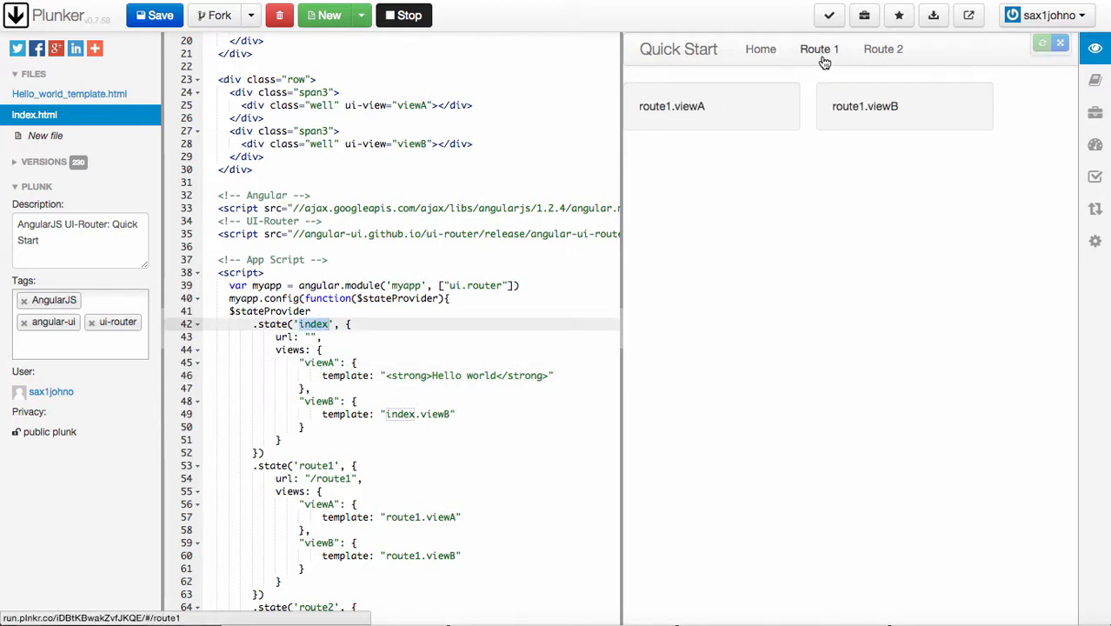
click(761, 49)
text(<strong>Goodbye Cruel </strong>)
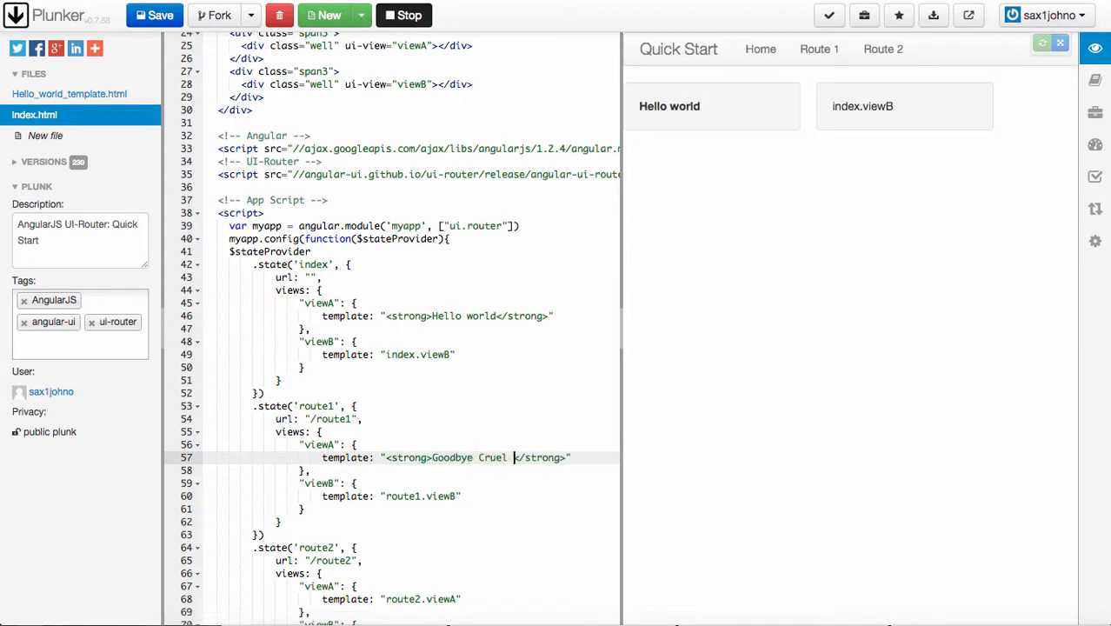
text(World)
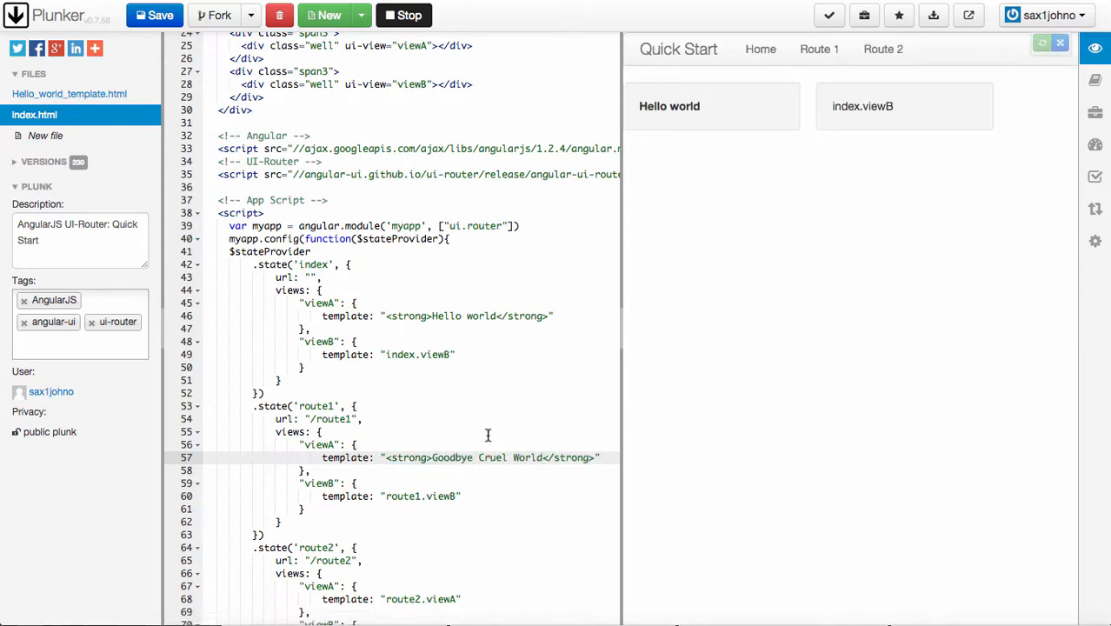
click(818, 49)
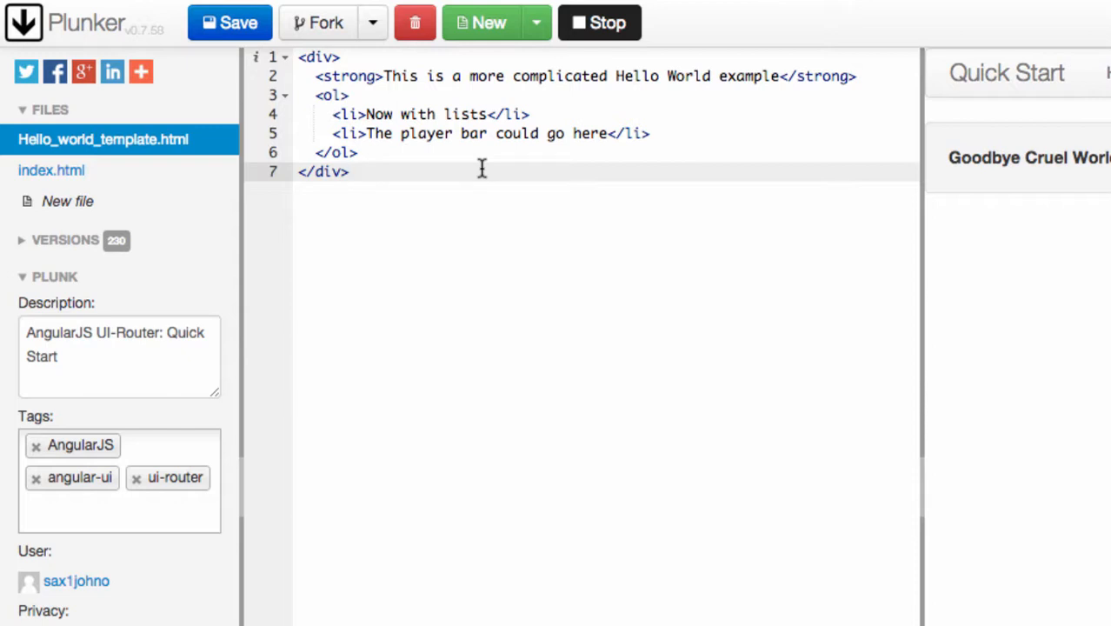
Open Hello_world_template.html from the Files sidebar.
click(51, 169)
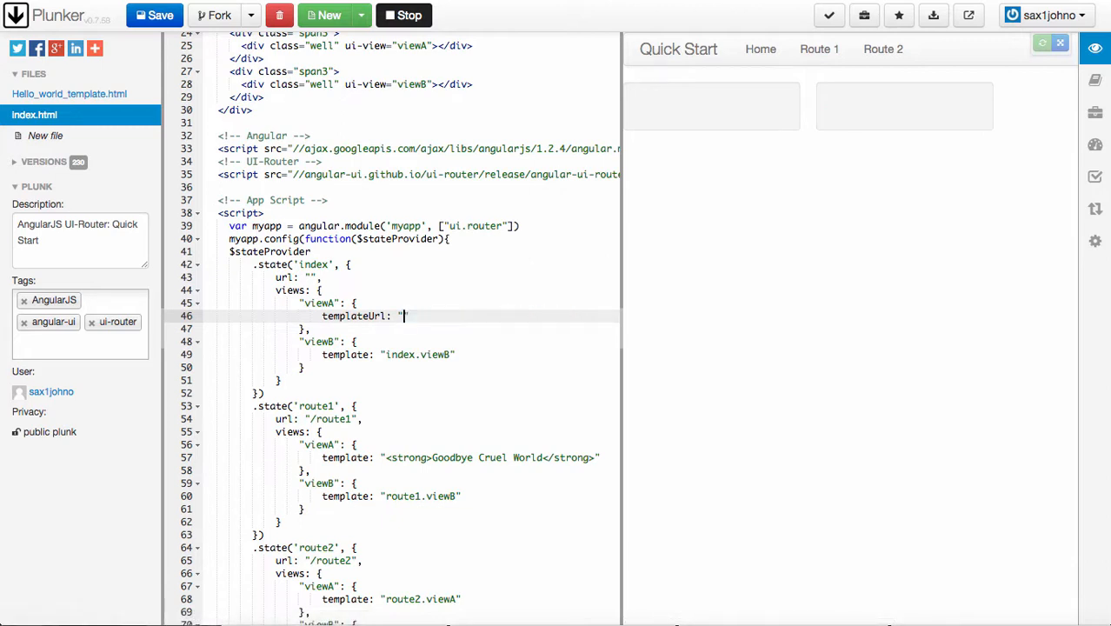
Set index viewA to templateUrl "Hello_world_template.html", compare with the template, return to index.html.
text(Hello_world_template)
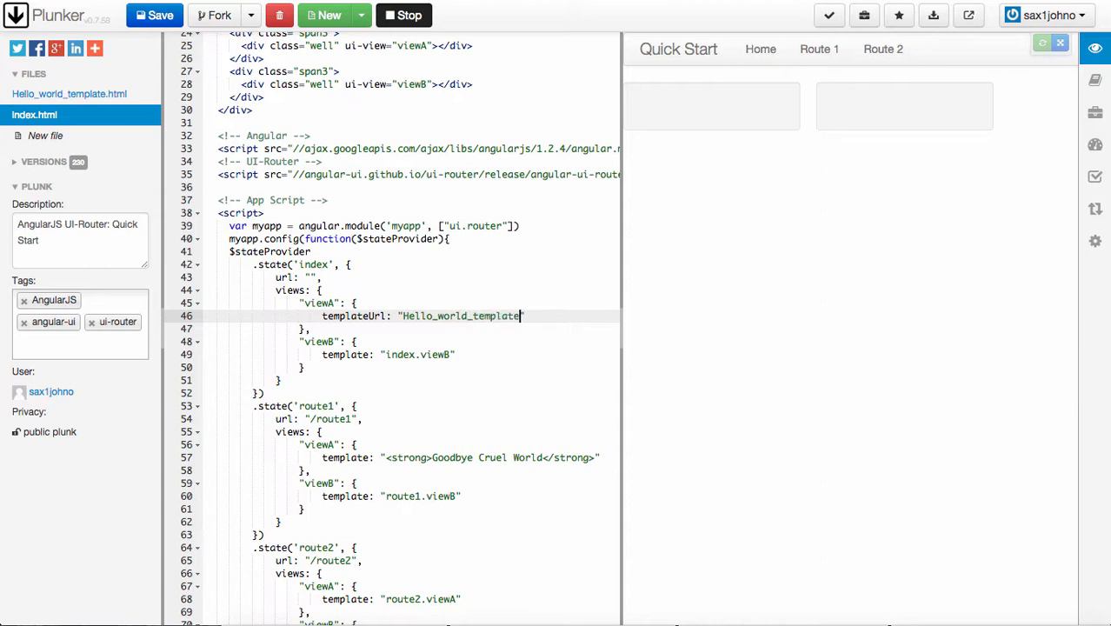
text(.html)
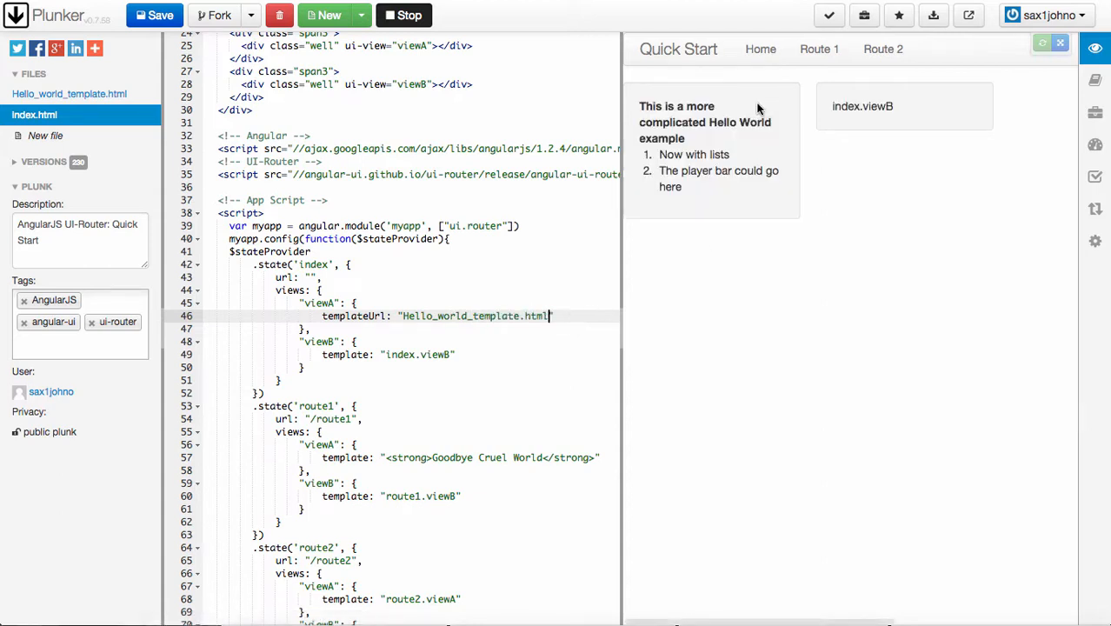
double_click(705, 121)
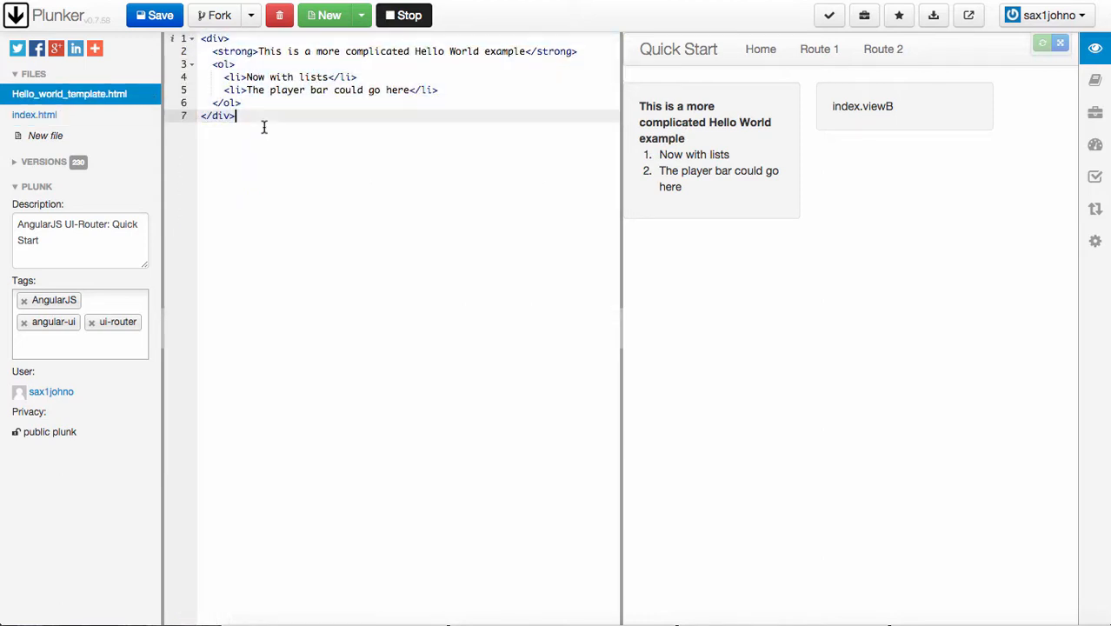
mouse_move(712, 177)
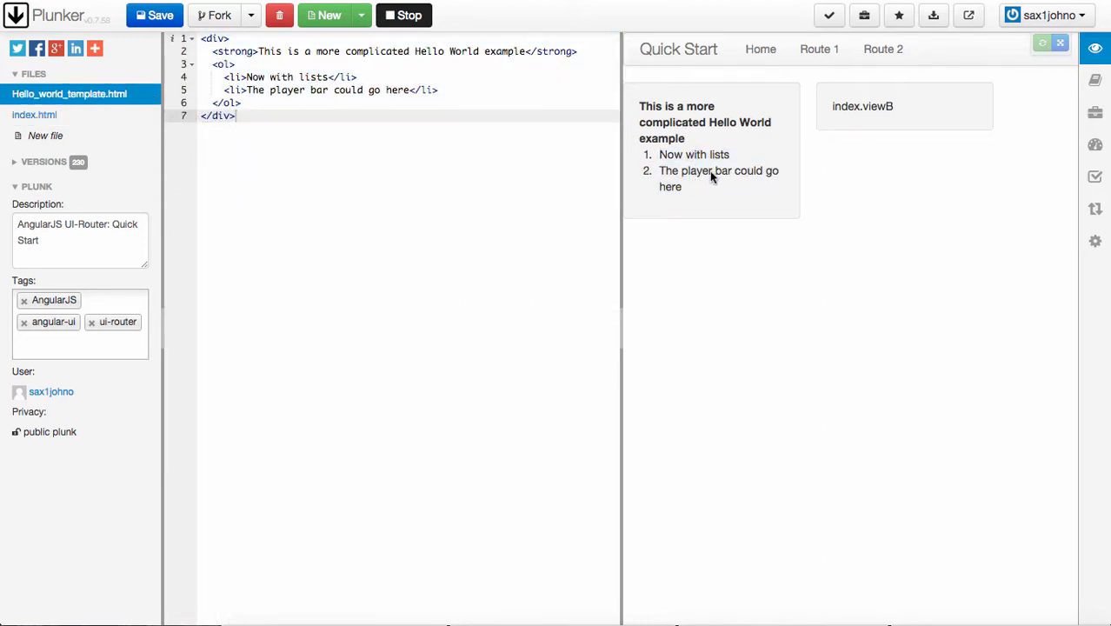
click(34, 114)
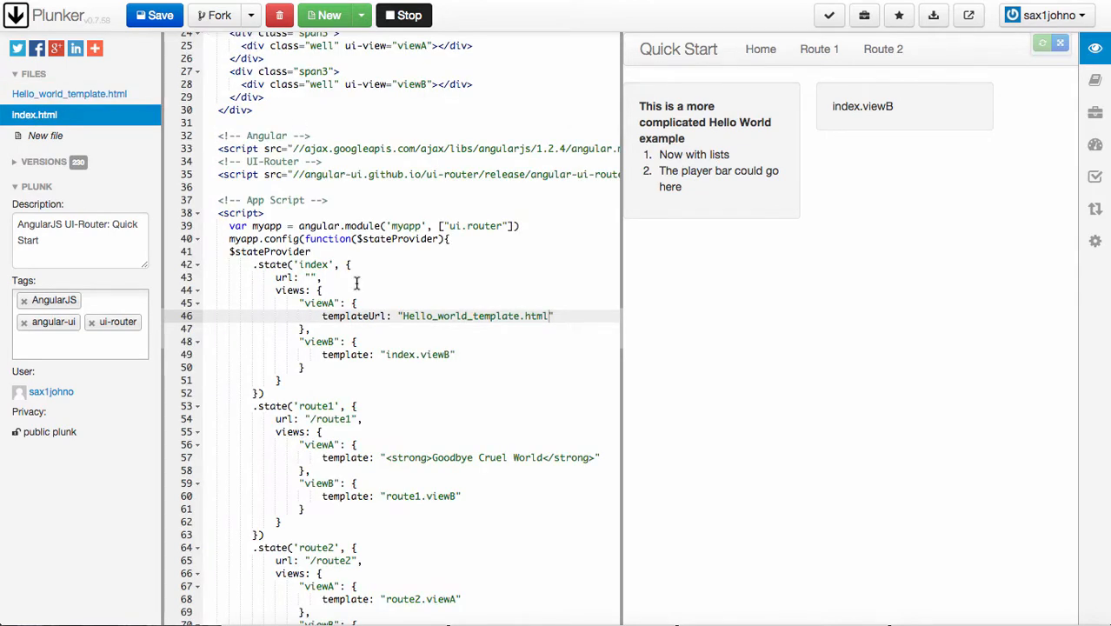
scroll(down, 3)
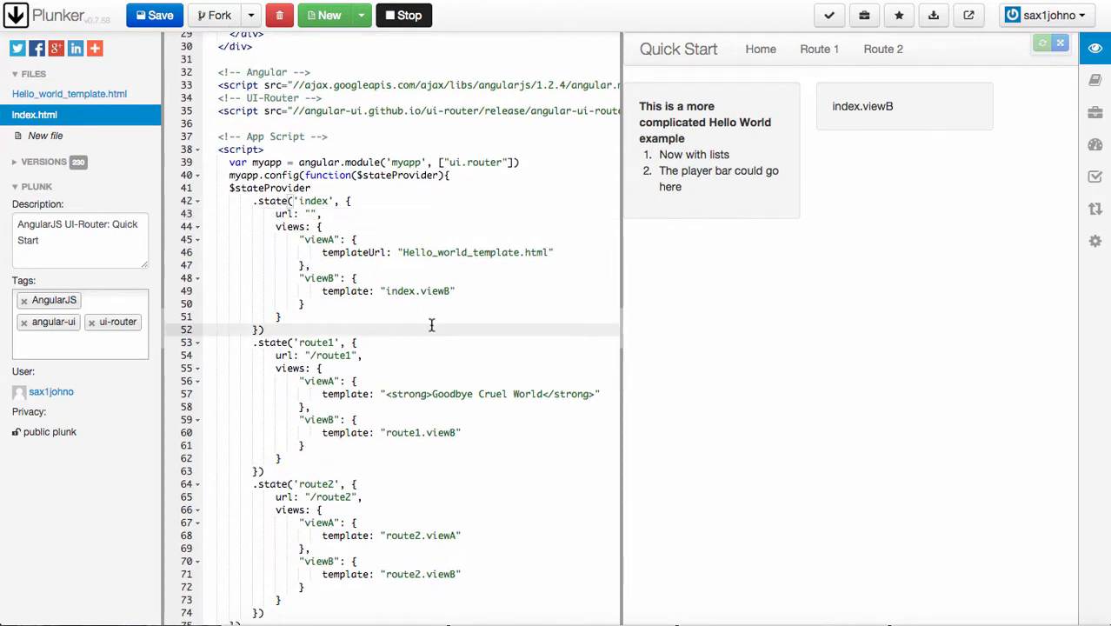
double_click(317, 342)
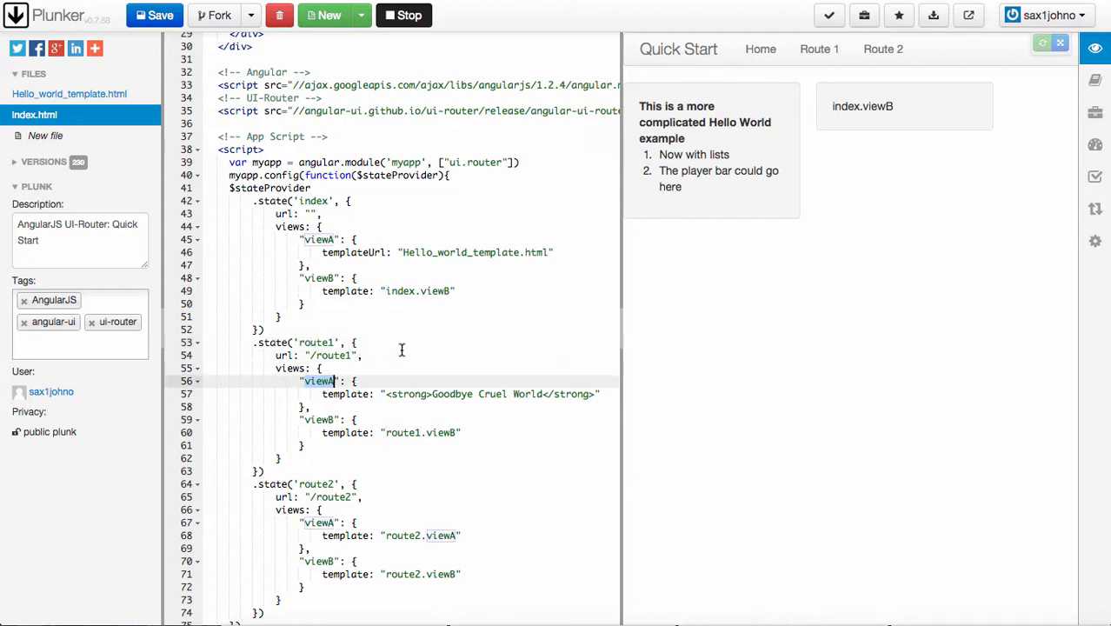
scroll(up, 3)
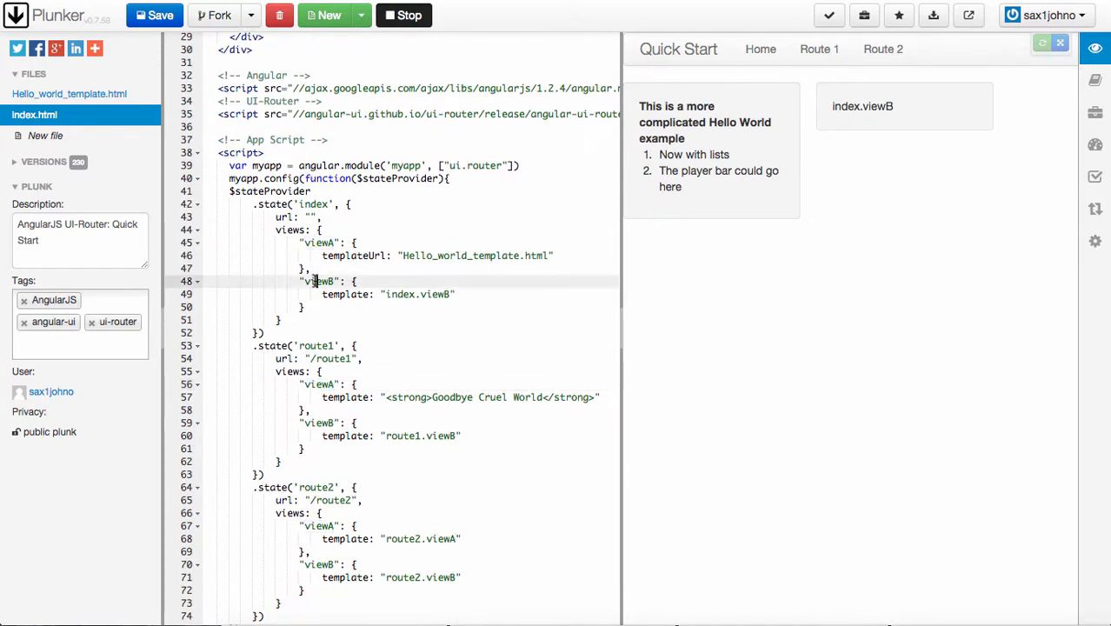
double_click(418, 294)
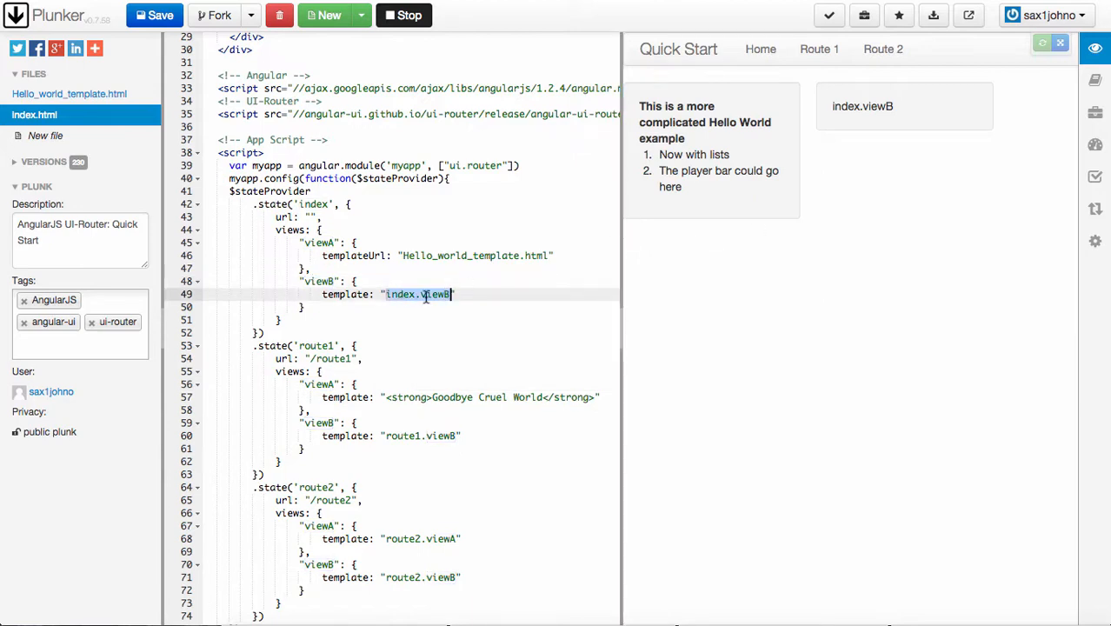
scroll(up, 3)
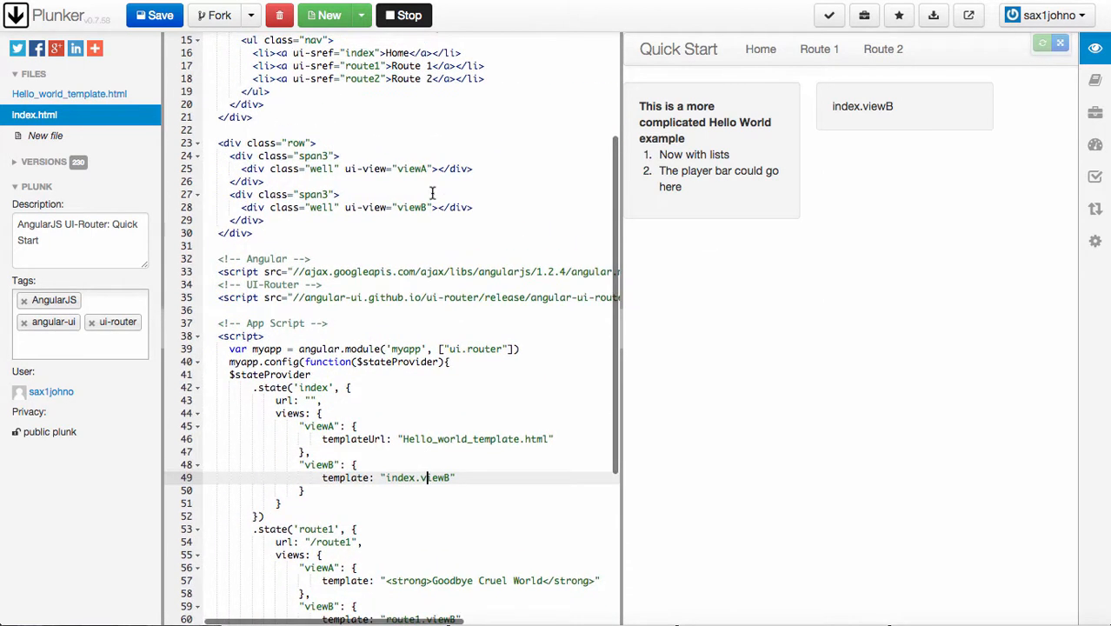
text(<div cla)
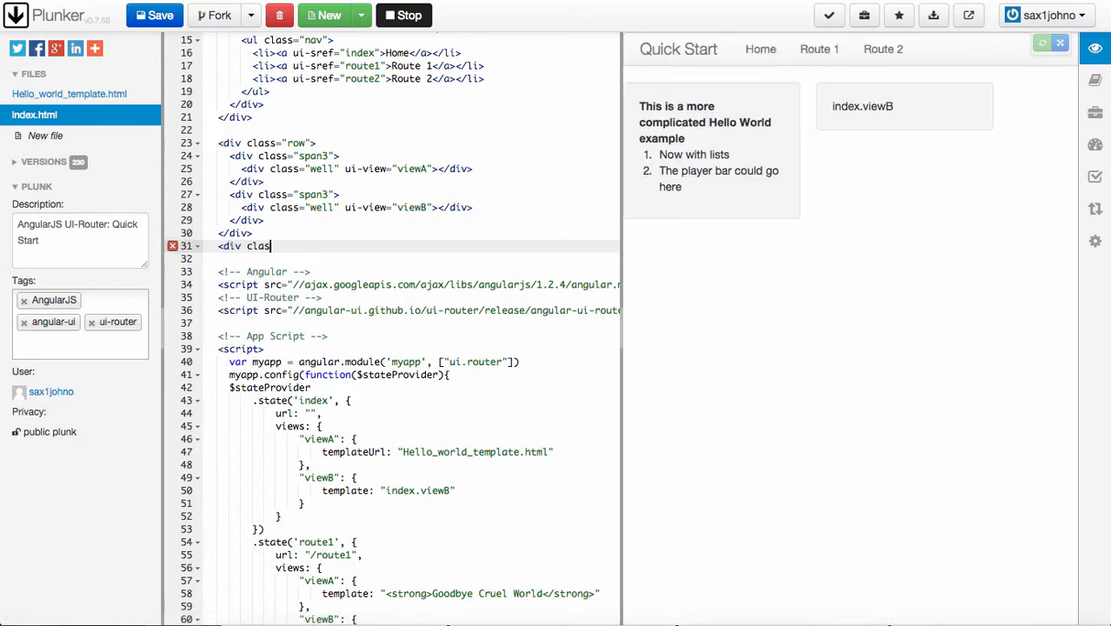
Add a row with a span12 well div using ui-view="playerBar" below viewA/viewB.
text(s="row">)
text(<div cl)
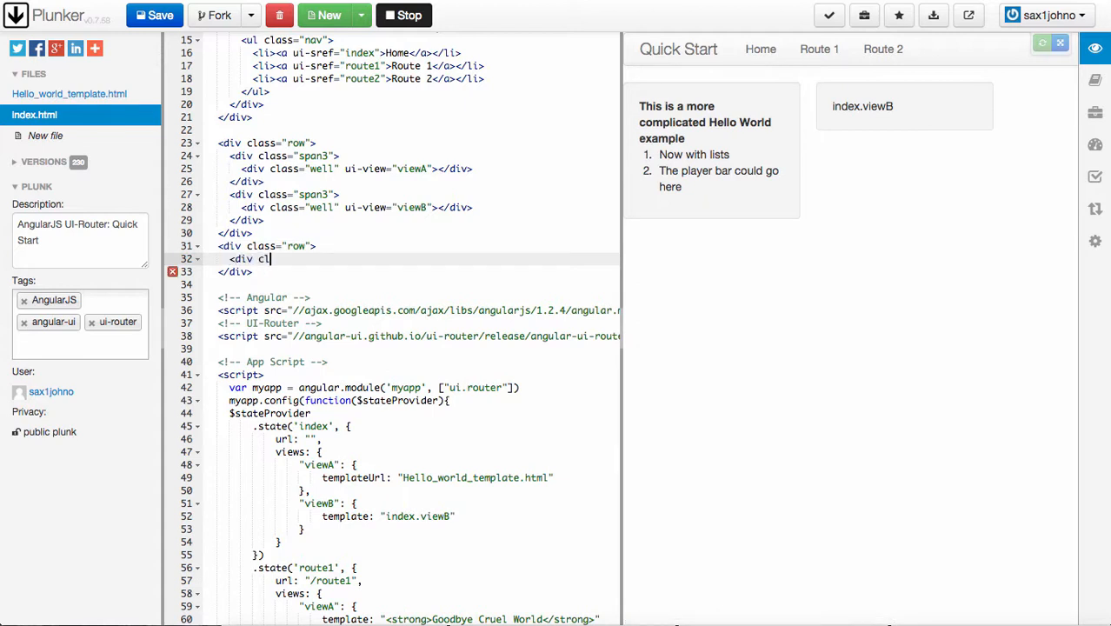
text(ass="span12")
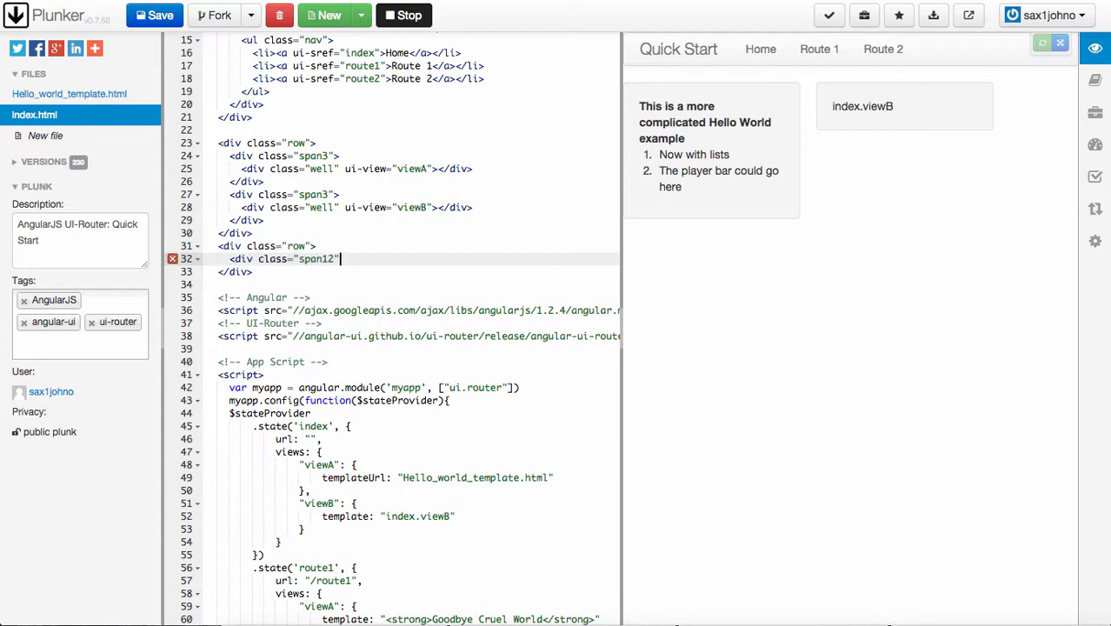
text(<div)
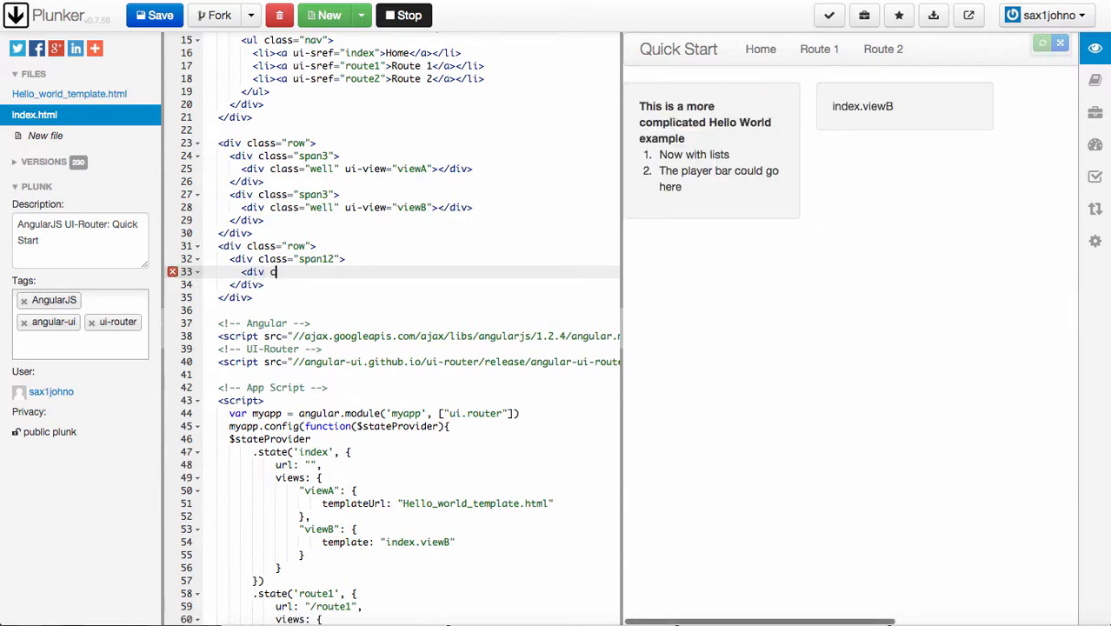
text(class="well")
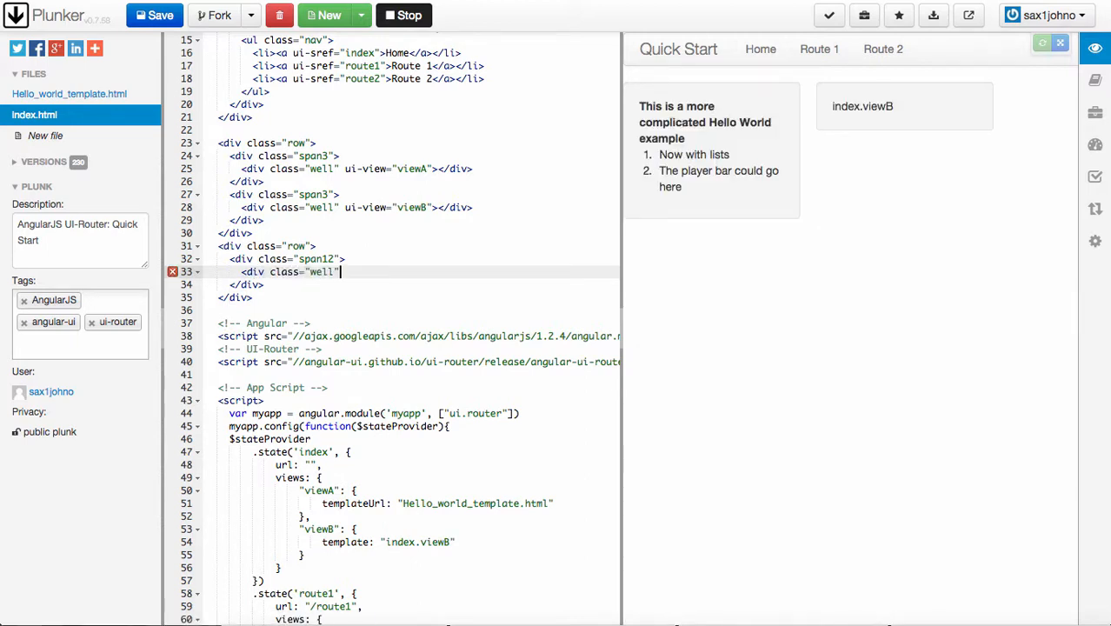
text(ui-view=)
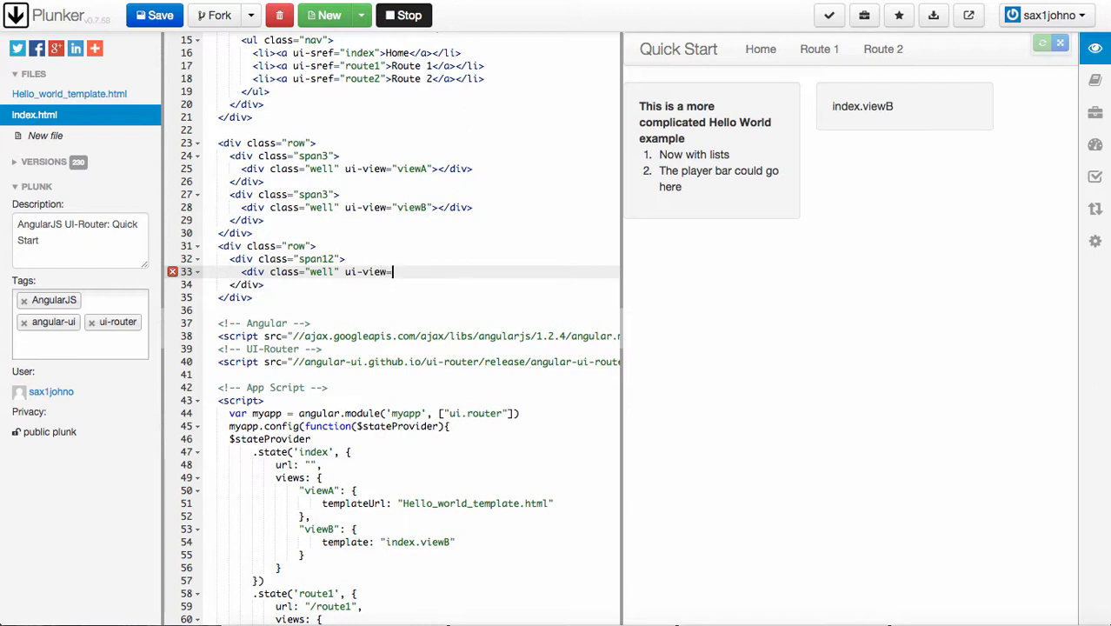
text(player)
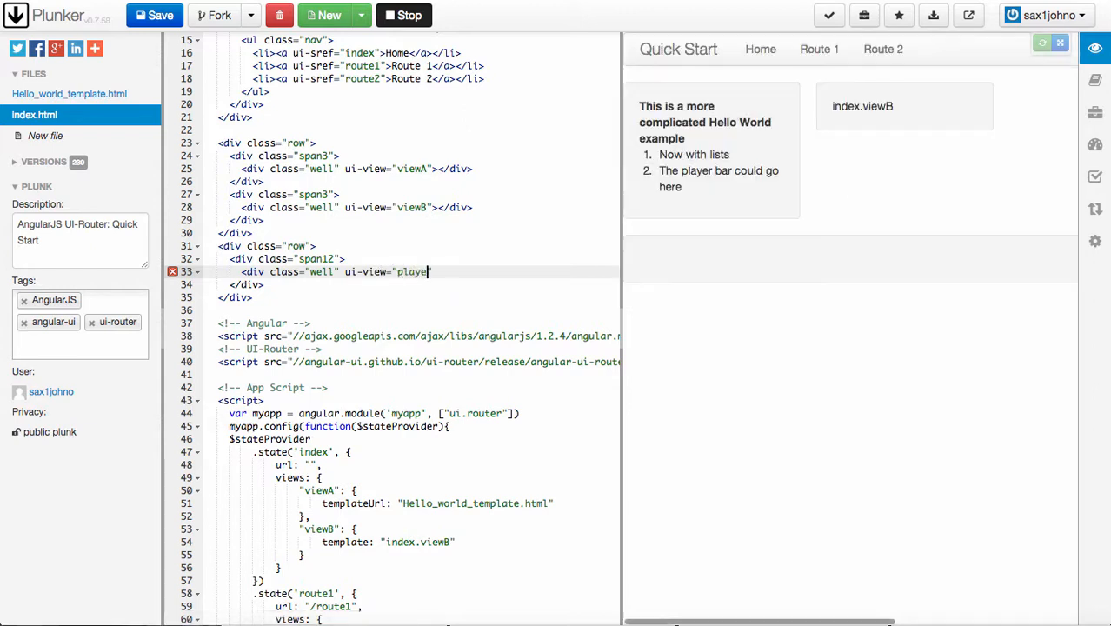
text(rBar"></div>)
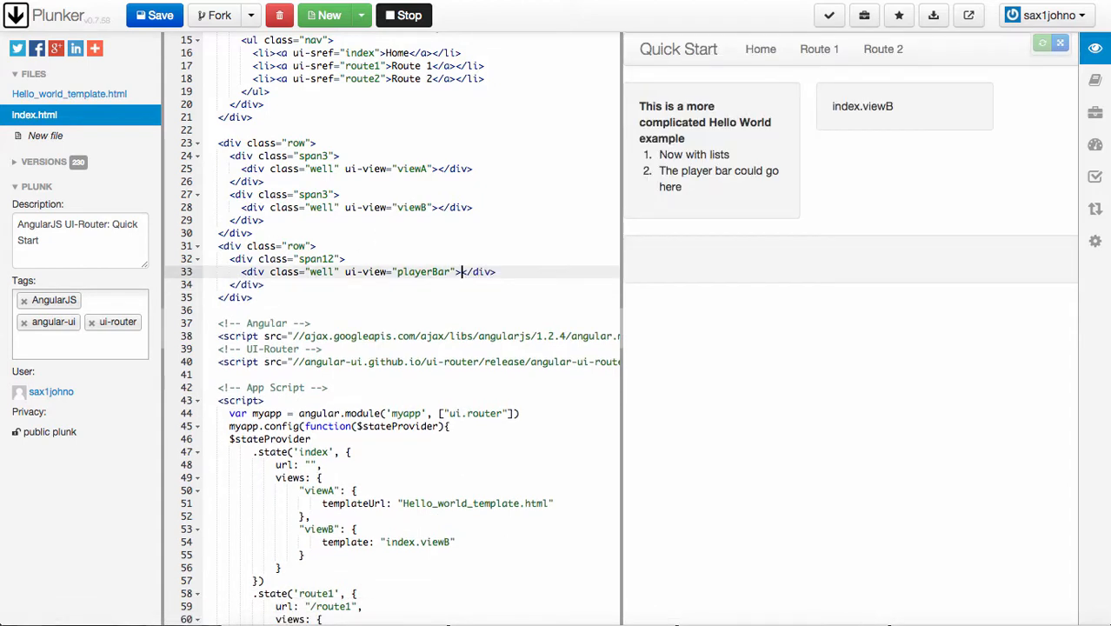
double_click(398, 271)
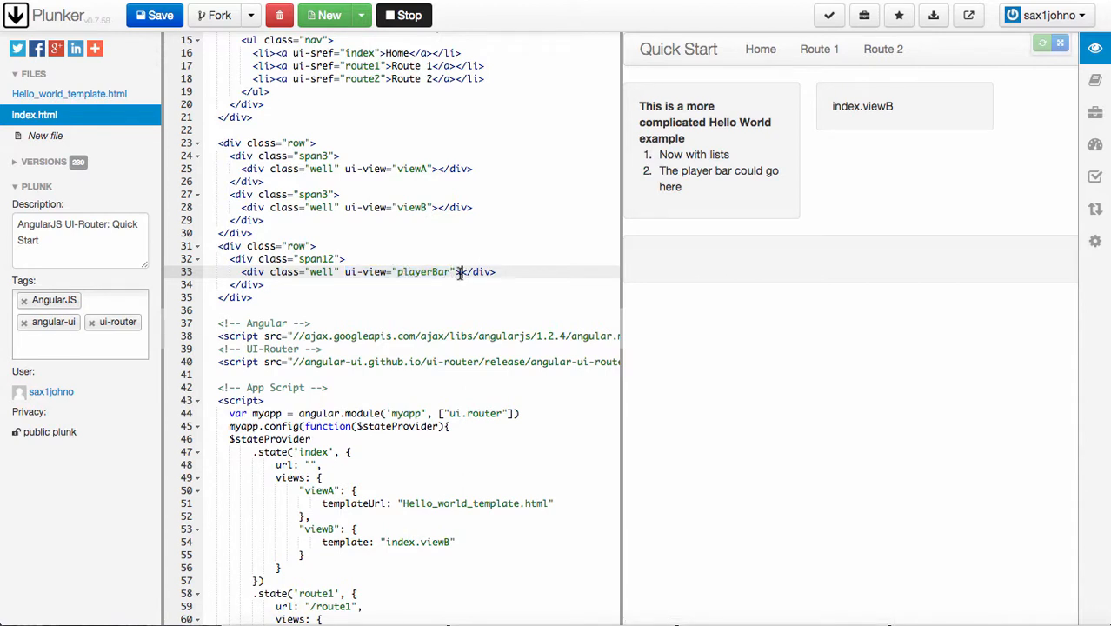
scroll(down, 3)
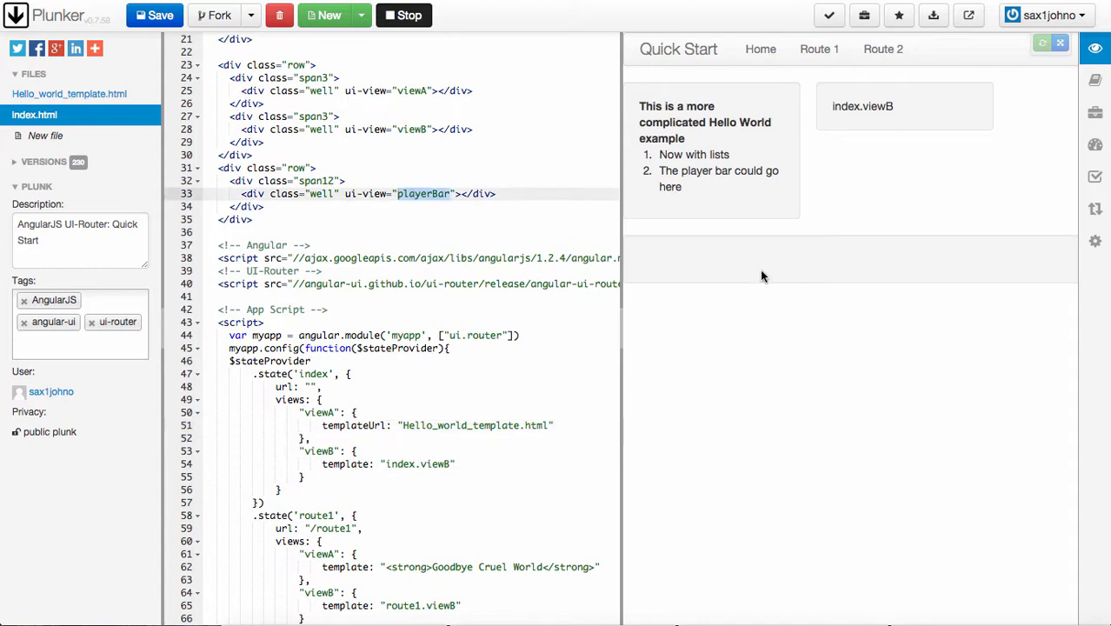
mouse_move(753, 285)
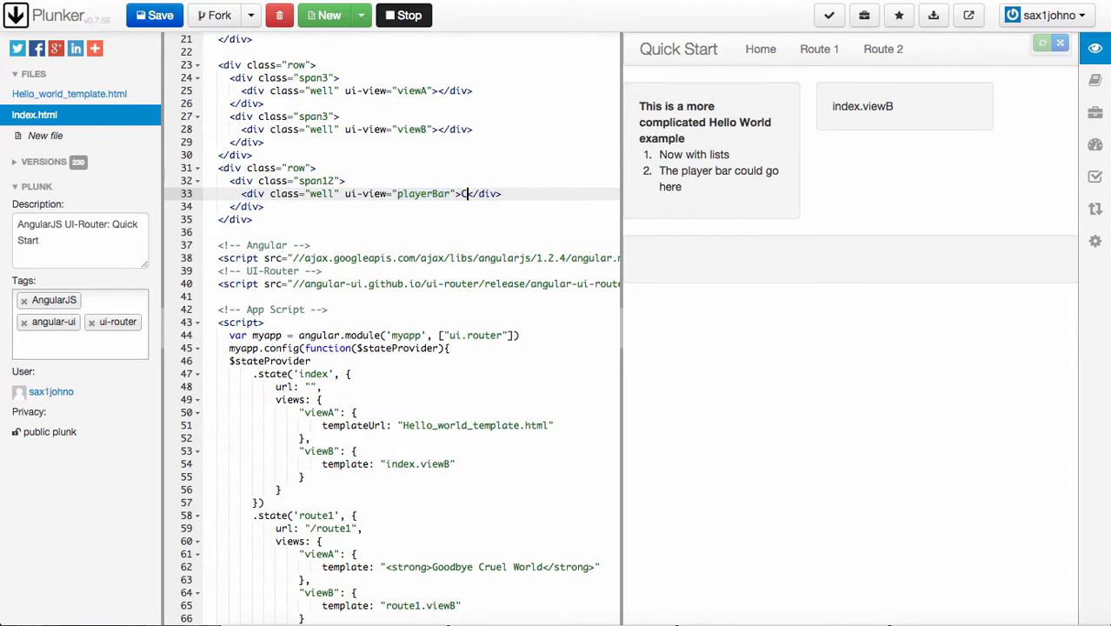
Add a playerBar view templated "Content down here as well" to the index state.
text(Content up here)
click(418, 477)
text(,)
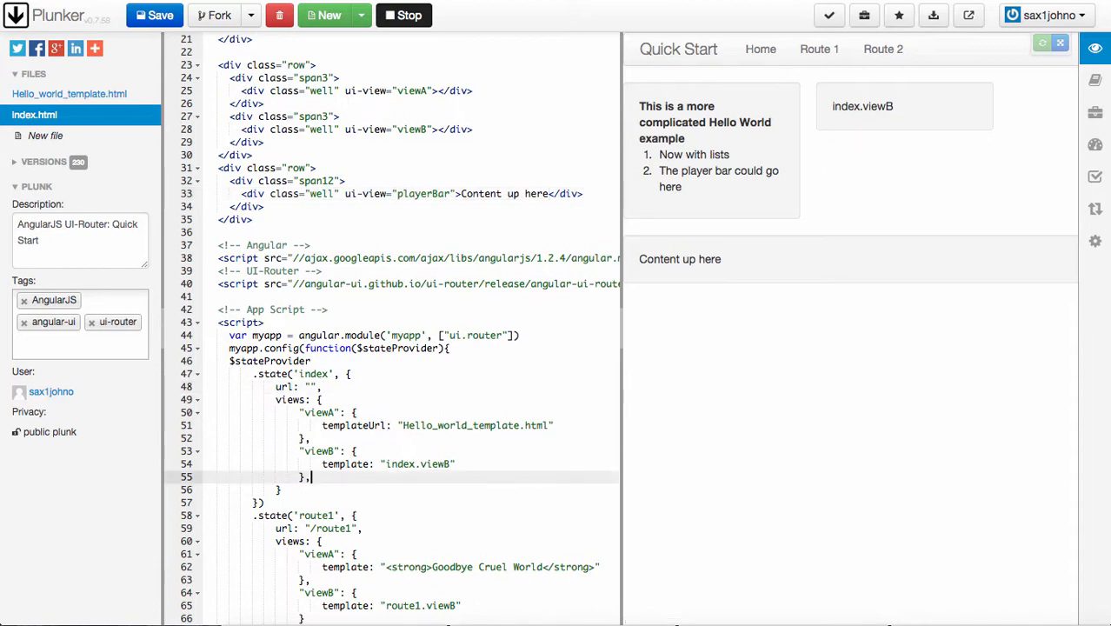
text(pla)
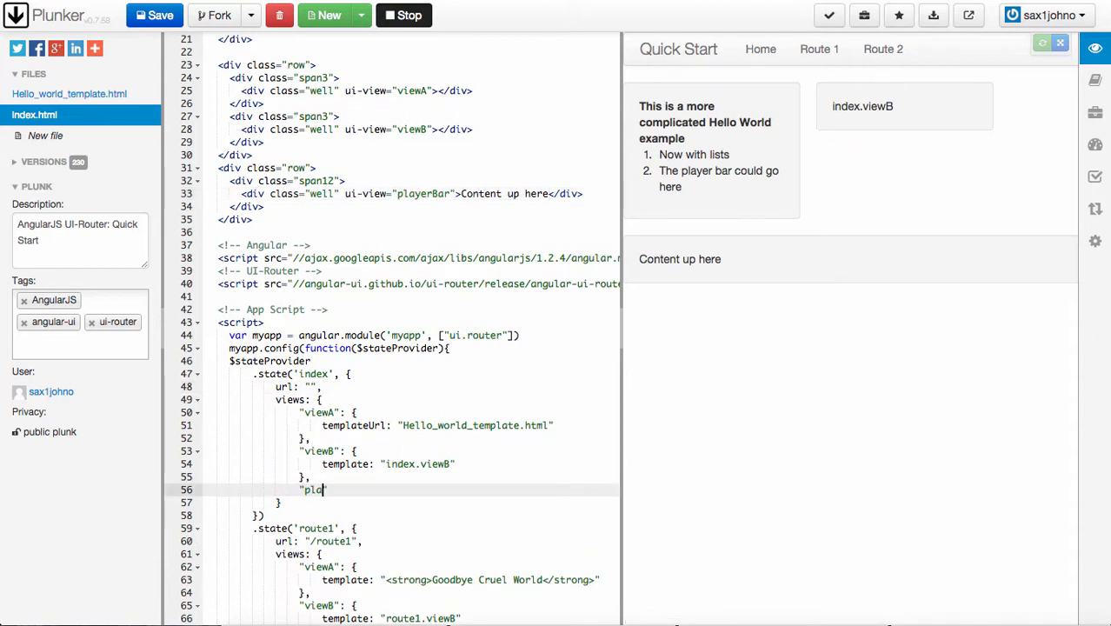
text(layerBar": {)
text(template: ")
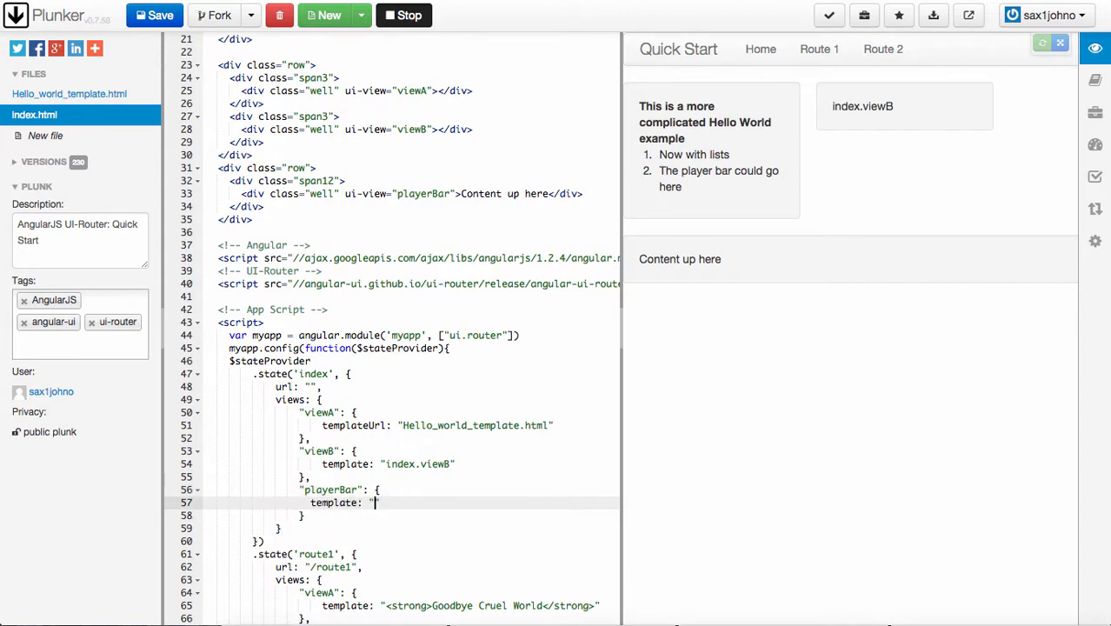
text(Content down o)
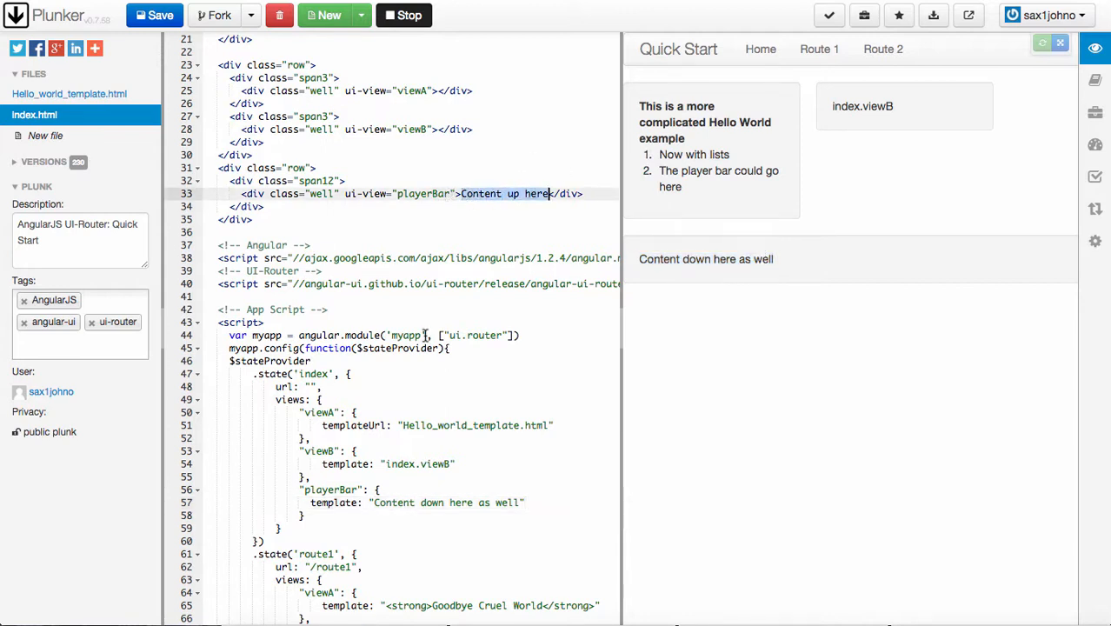
drag(309, 489, 303, 515)
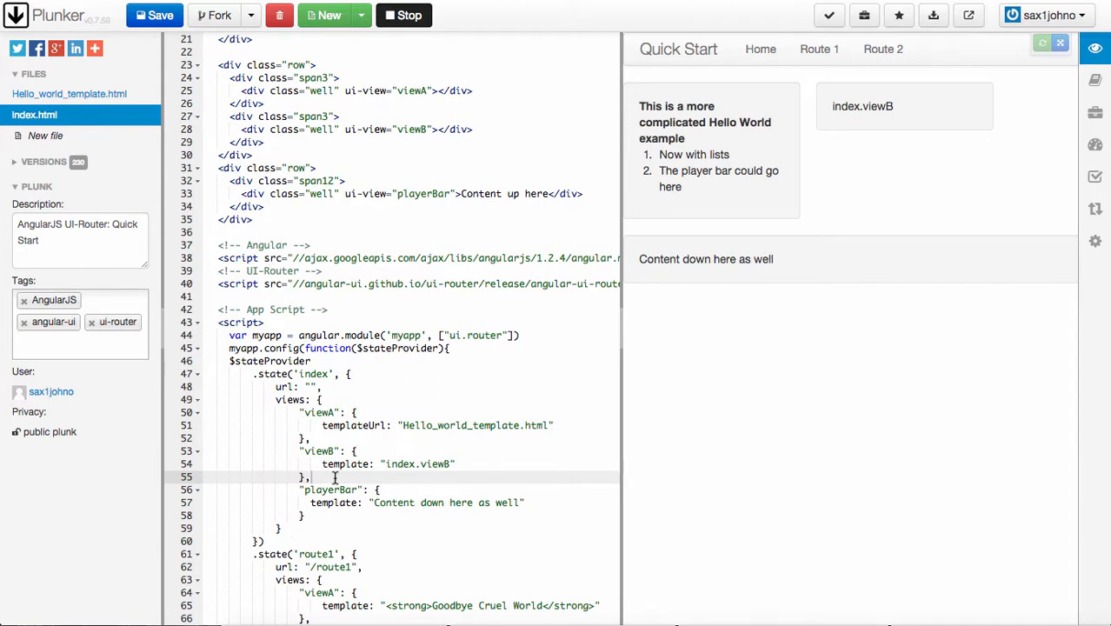
Inspect the index state's playerBar entry and preview the Route 1 page.
scroll(down, 3)
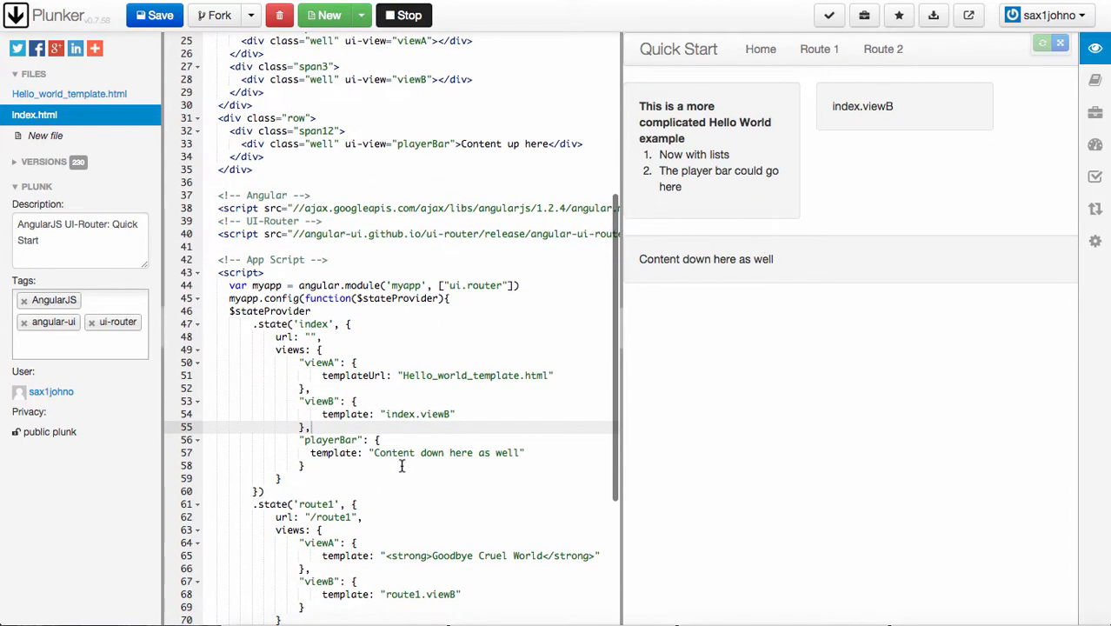
double_click(313, 324)
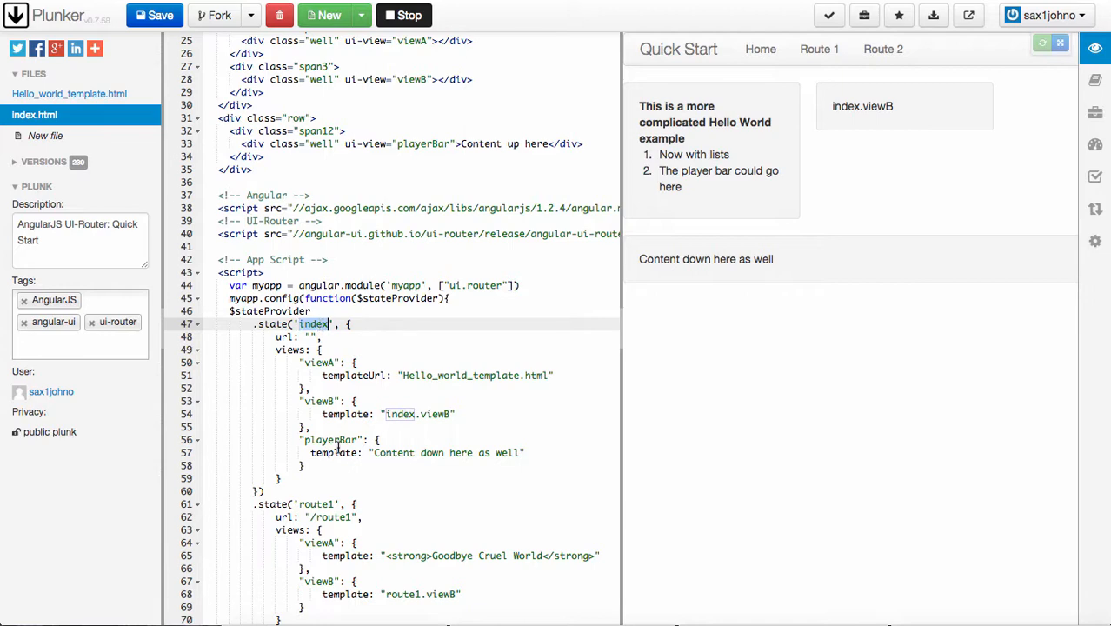
double_click(331, 438)
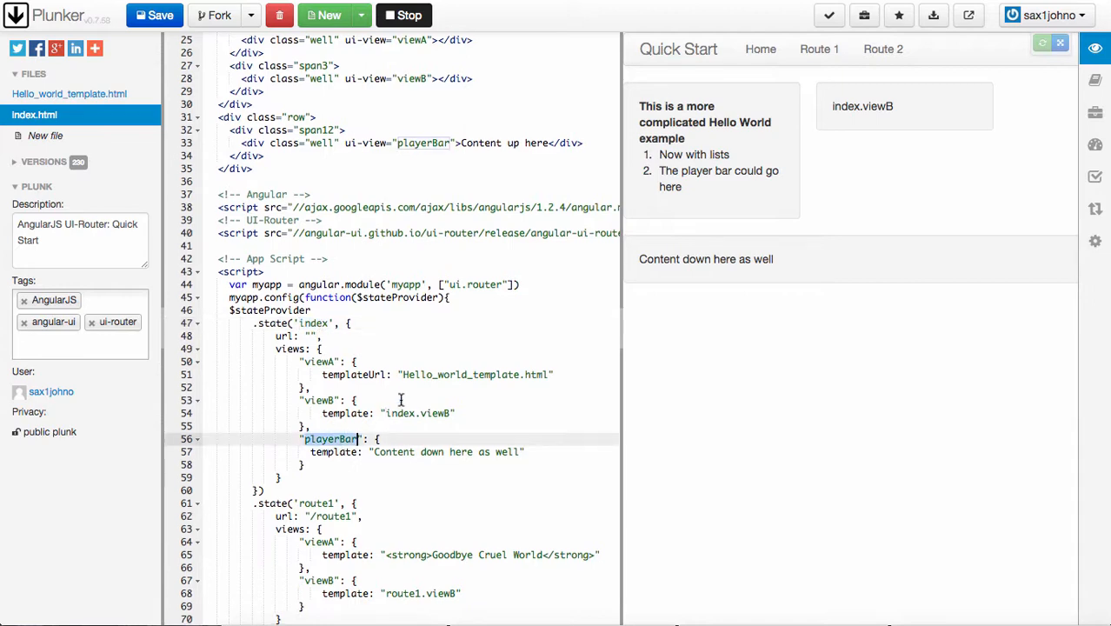
scroll(down, 3)
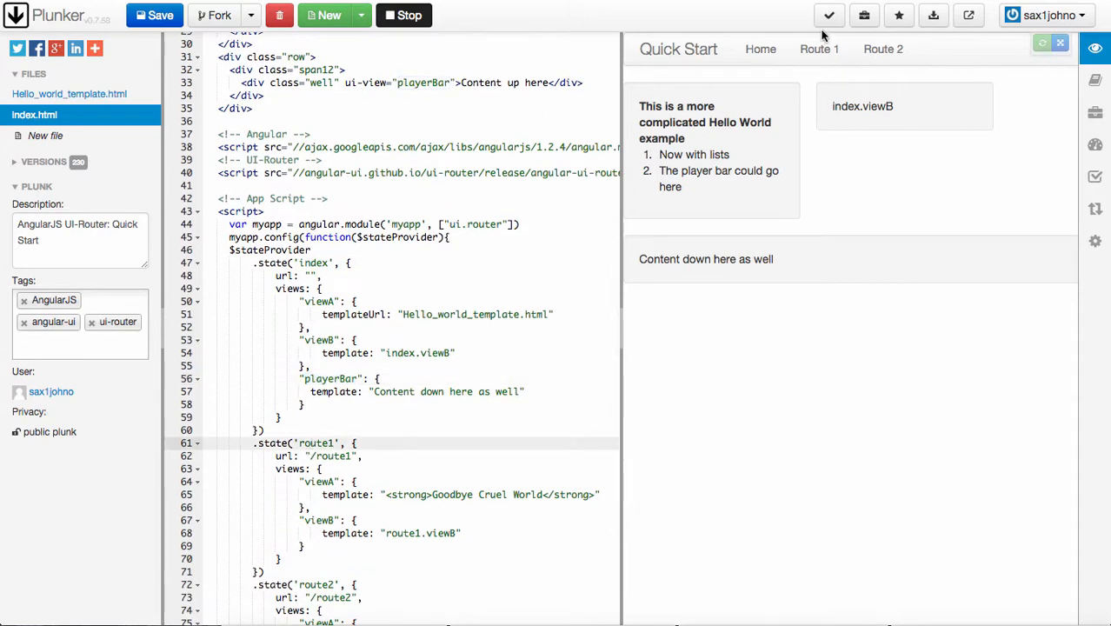
click(818, 49)
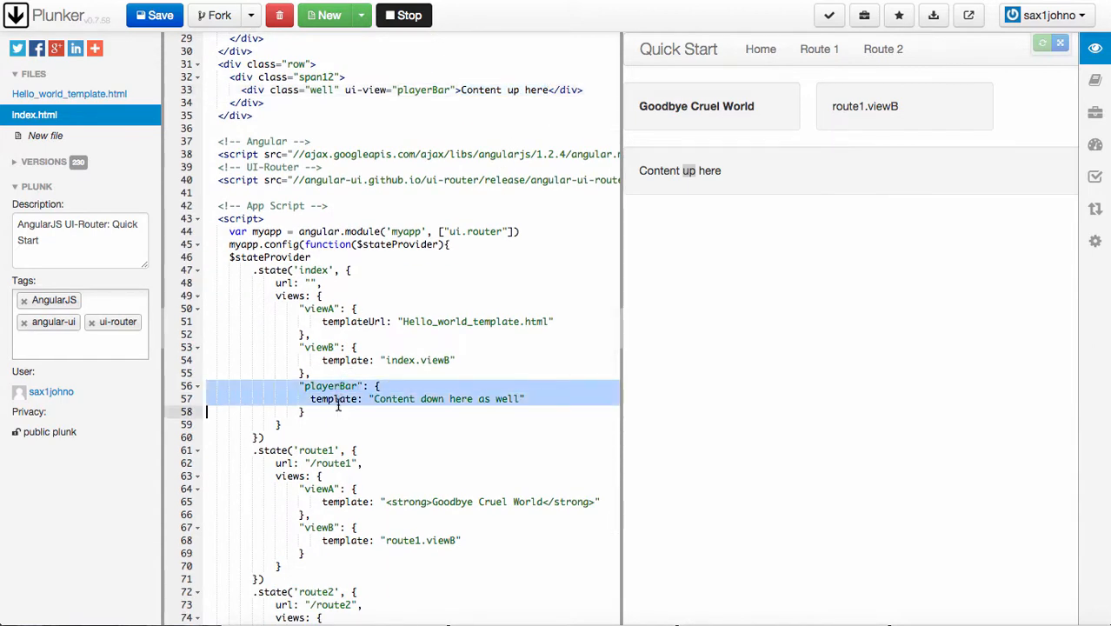
scroll(down, 3)
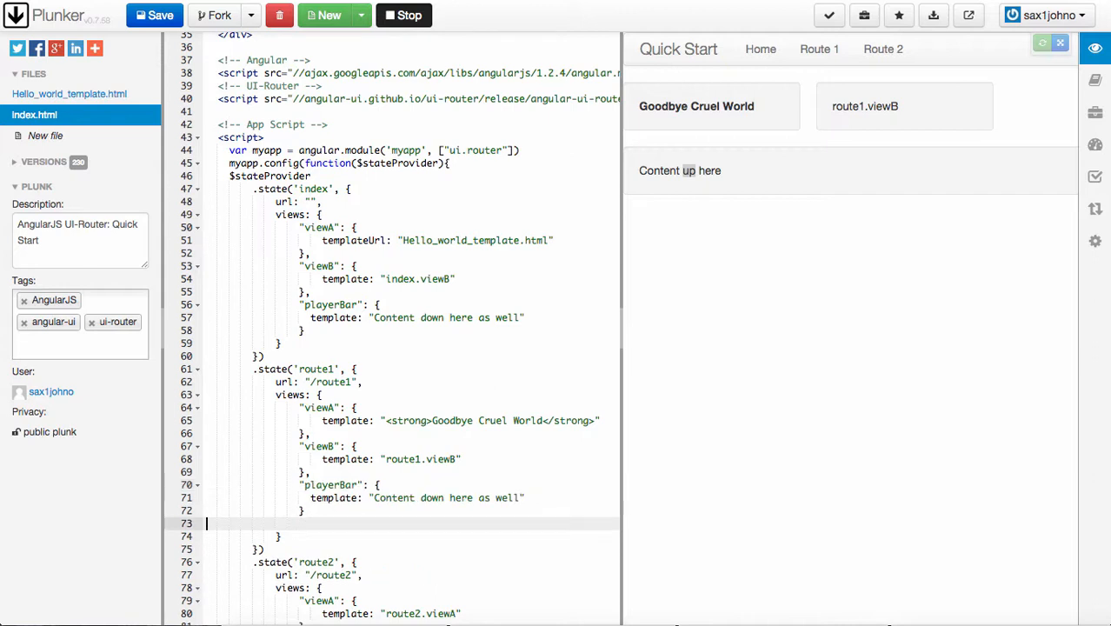
Make route1's playerBar template <strong>Still more content</strong> and confirm it on Route 1.
click(761, 49)
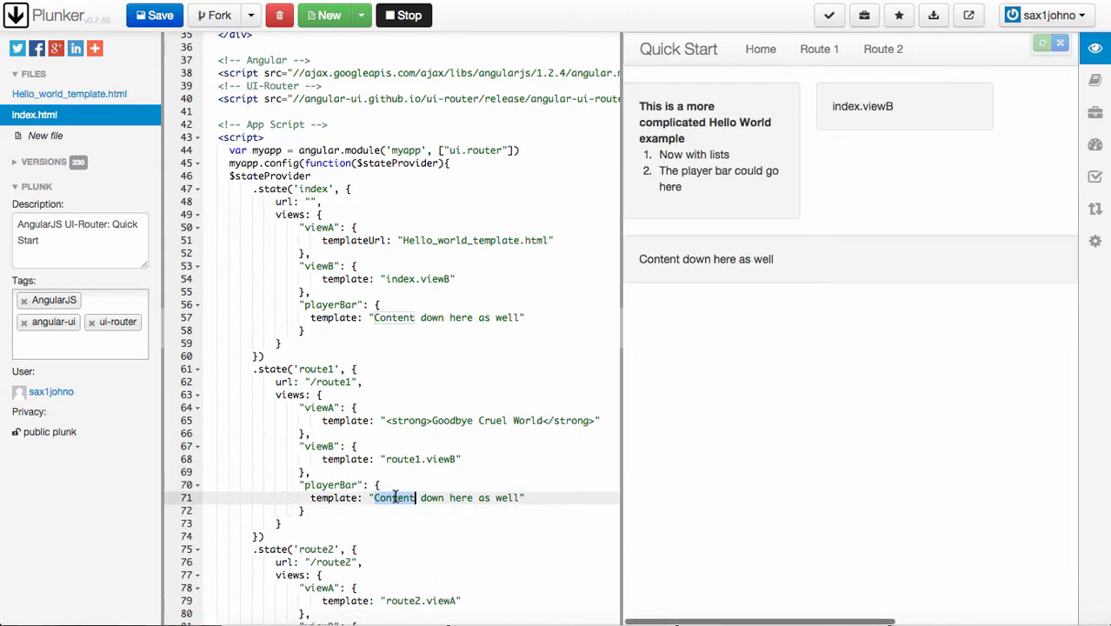
click(374, 498)
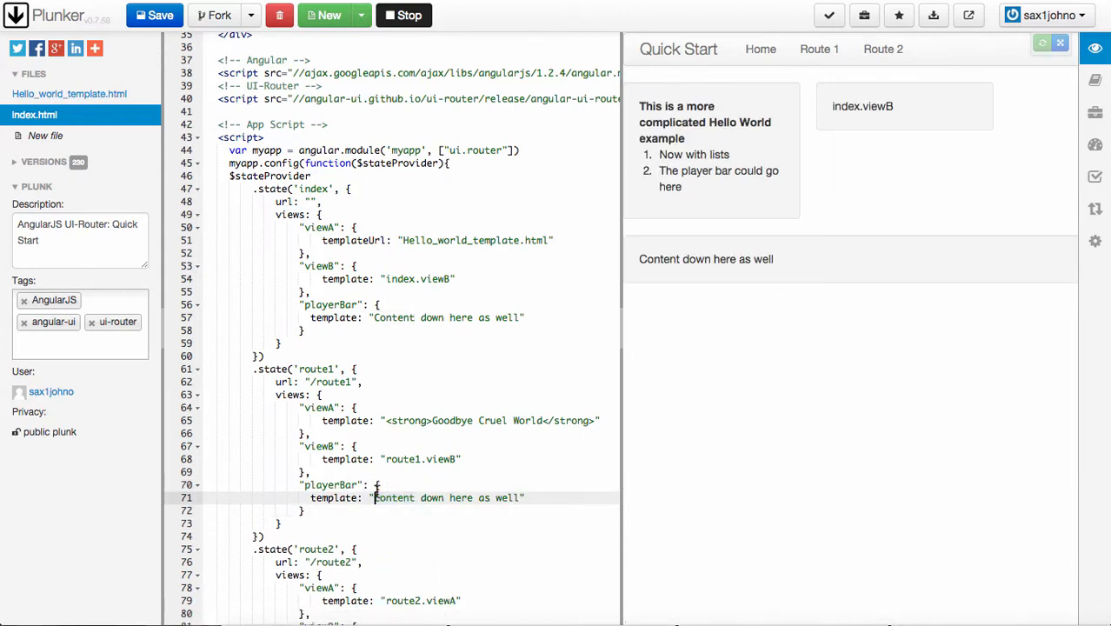
text(<strong>)
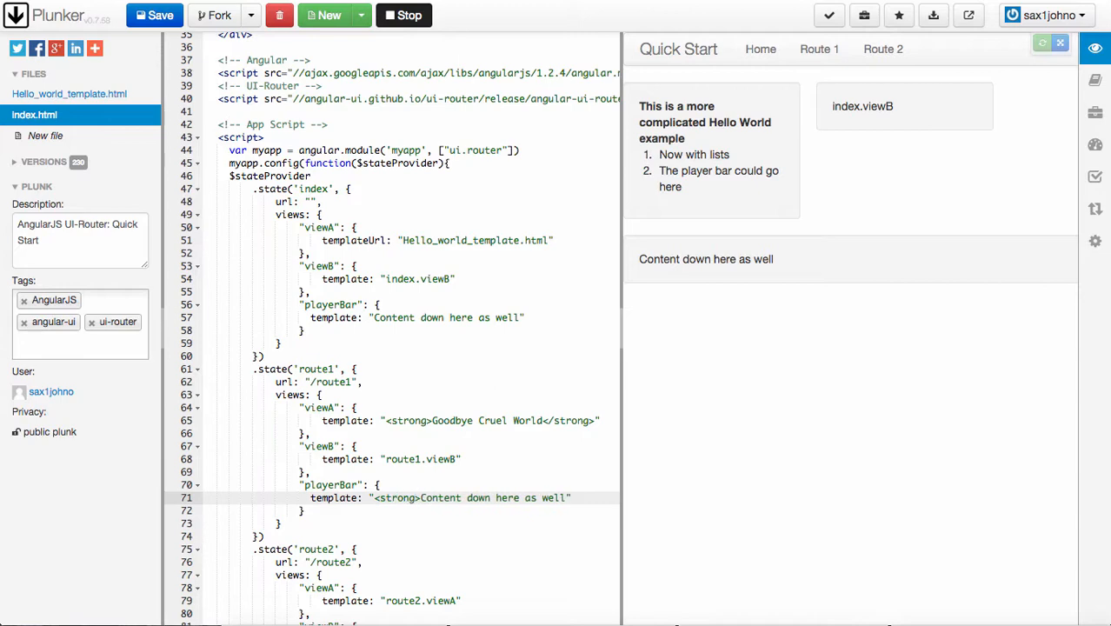
text(</strong>)
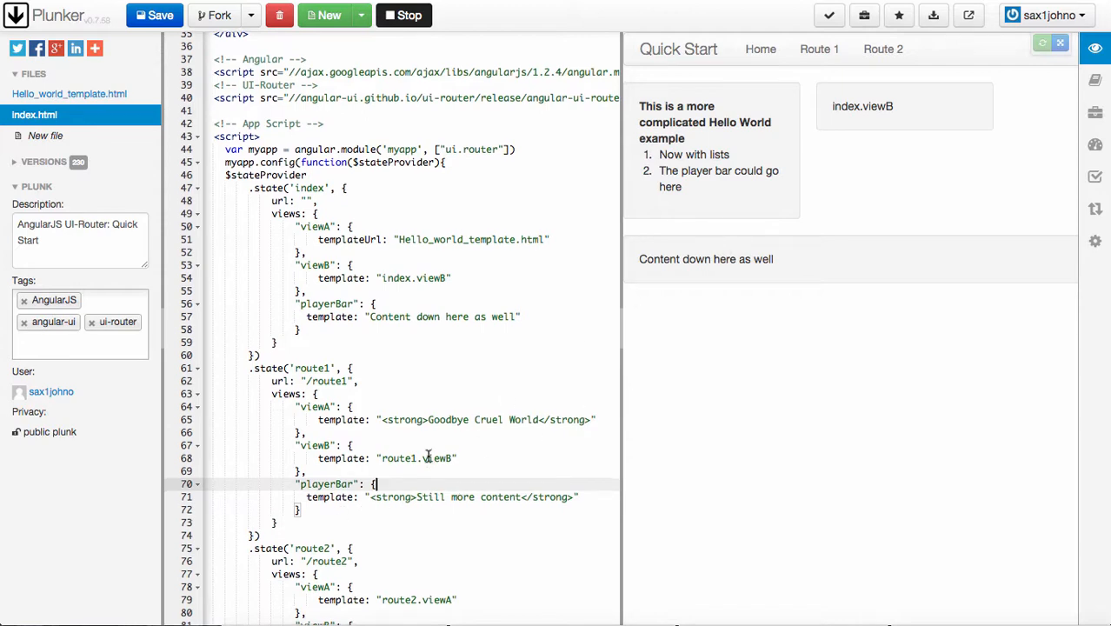
click(818, 49)
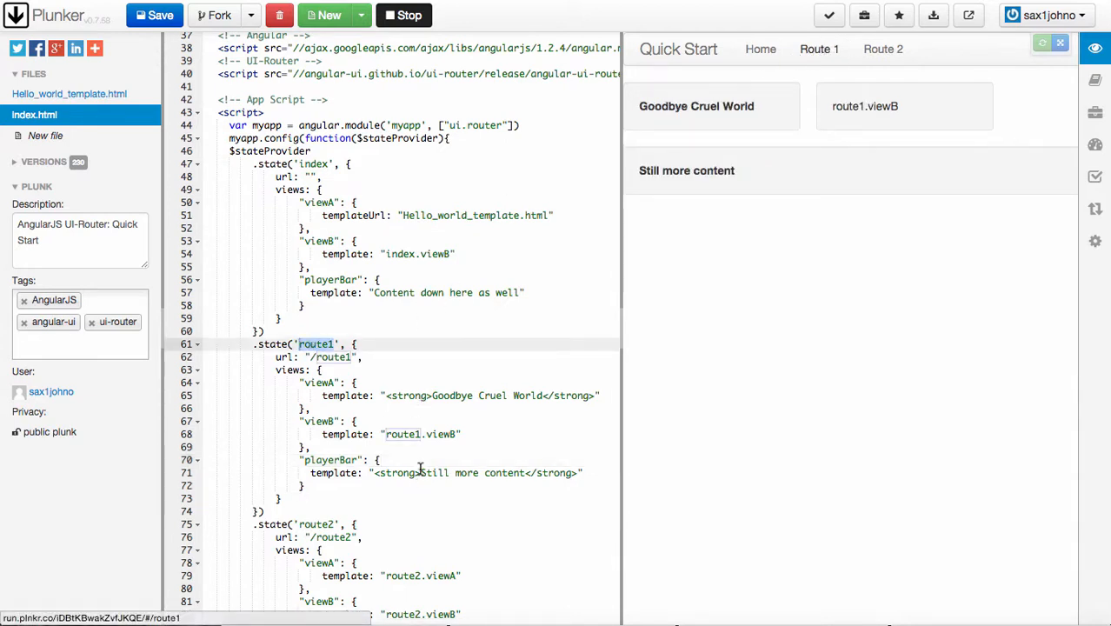
click(494, 472)
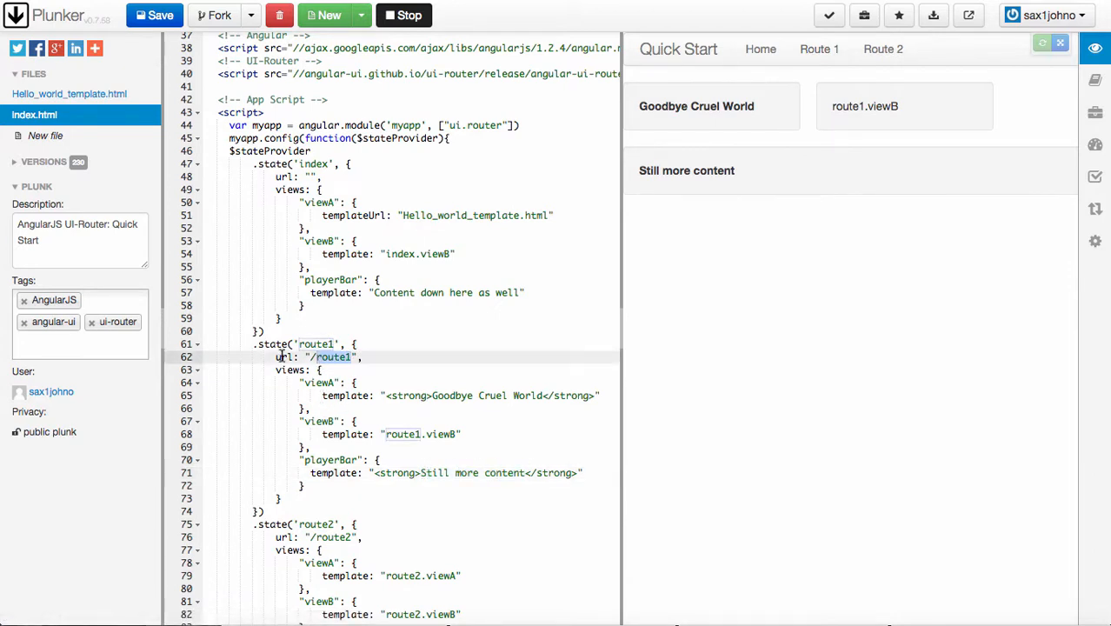
double_click(333, 356)
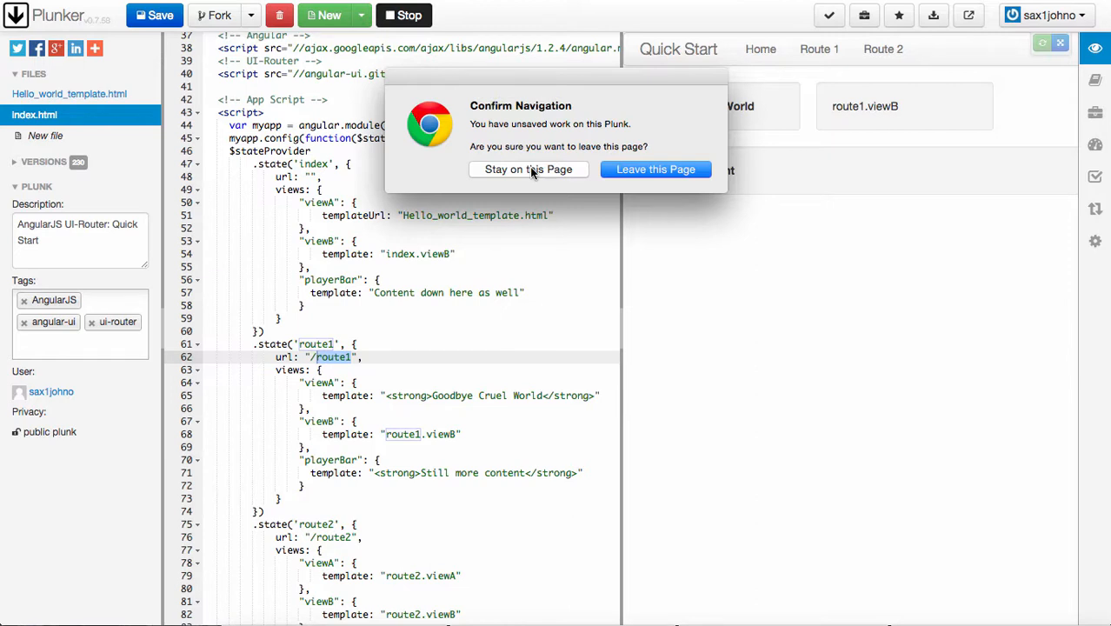
Stay on the page to keep unsaved work, then save the plunk.
click(528, 168)
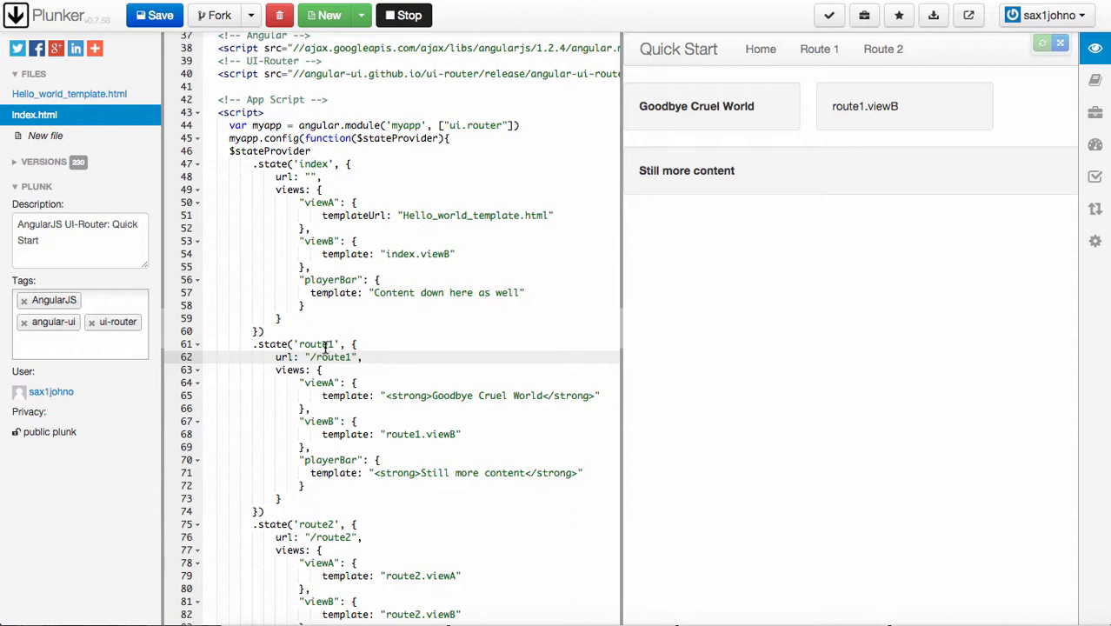
click(155, 15)
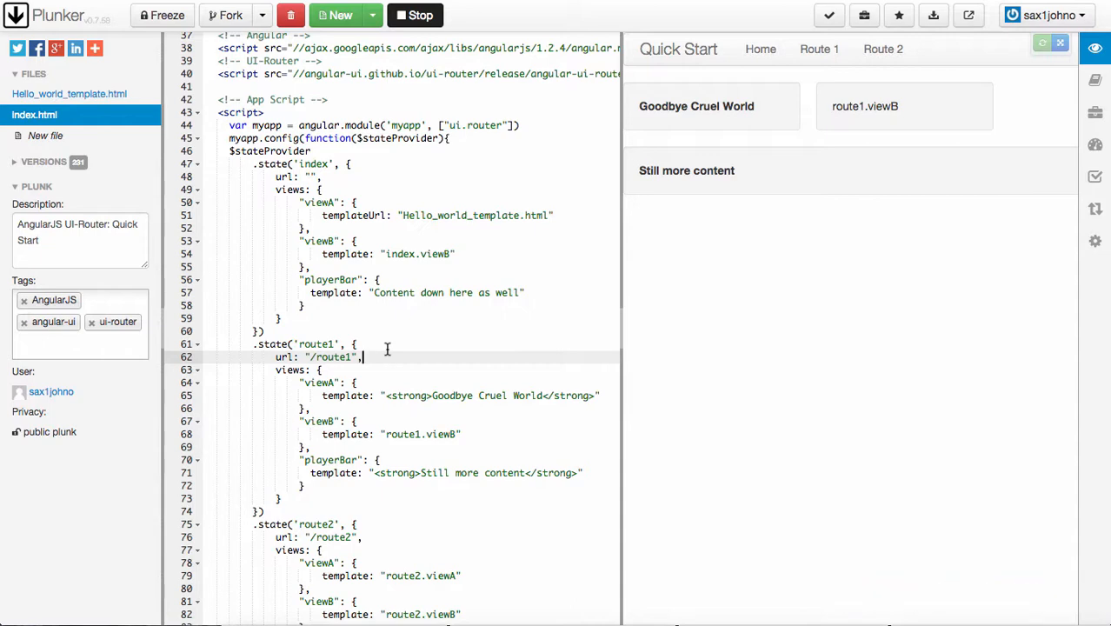
scroll(down, 3)
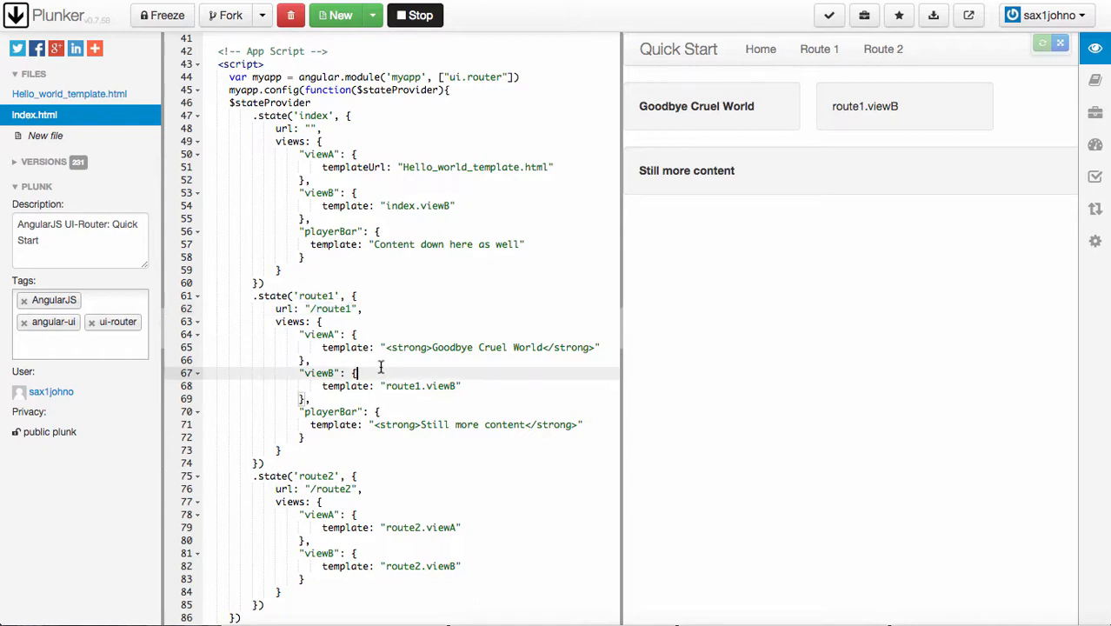
scroll(up, 3)
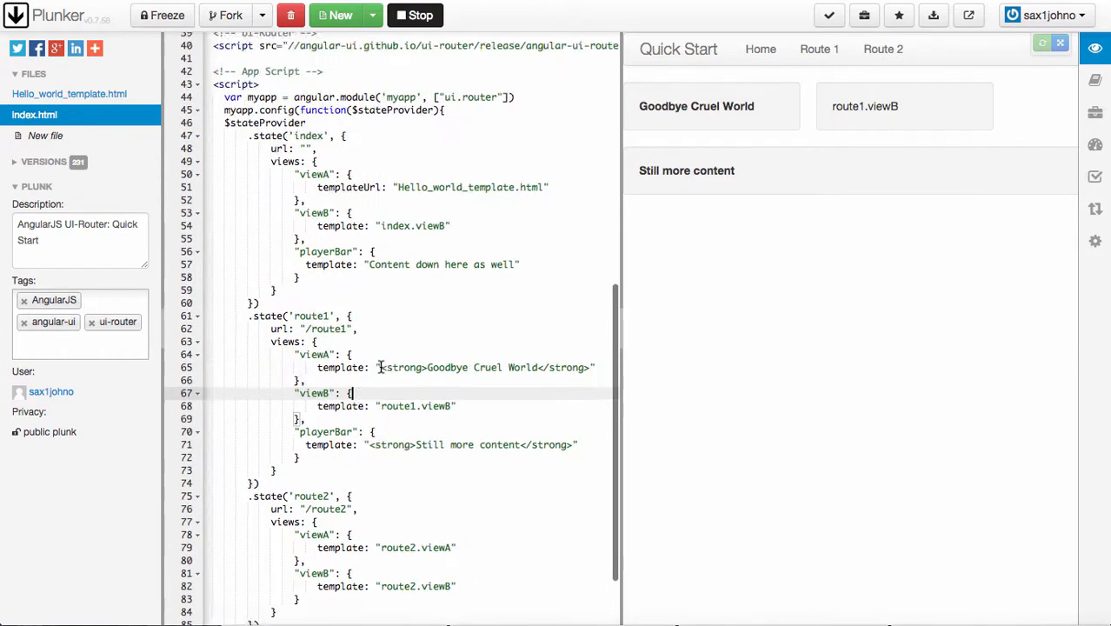
scroll(up, 3)
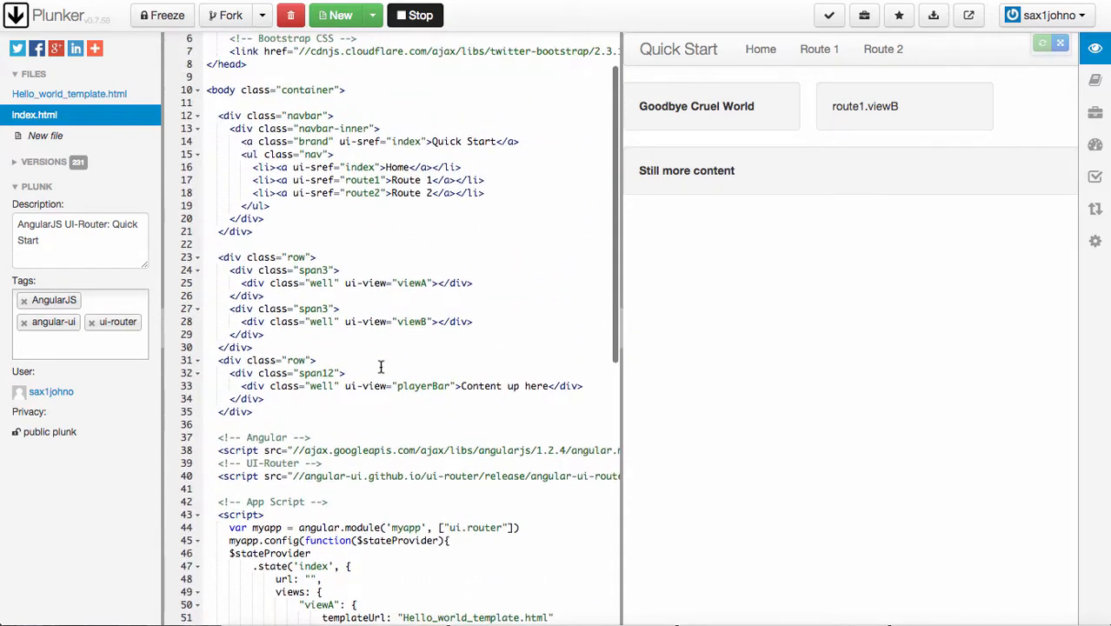
click(338, 347)
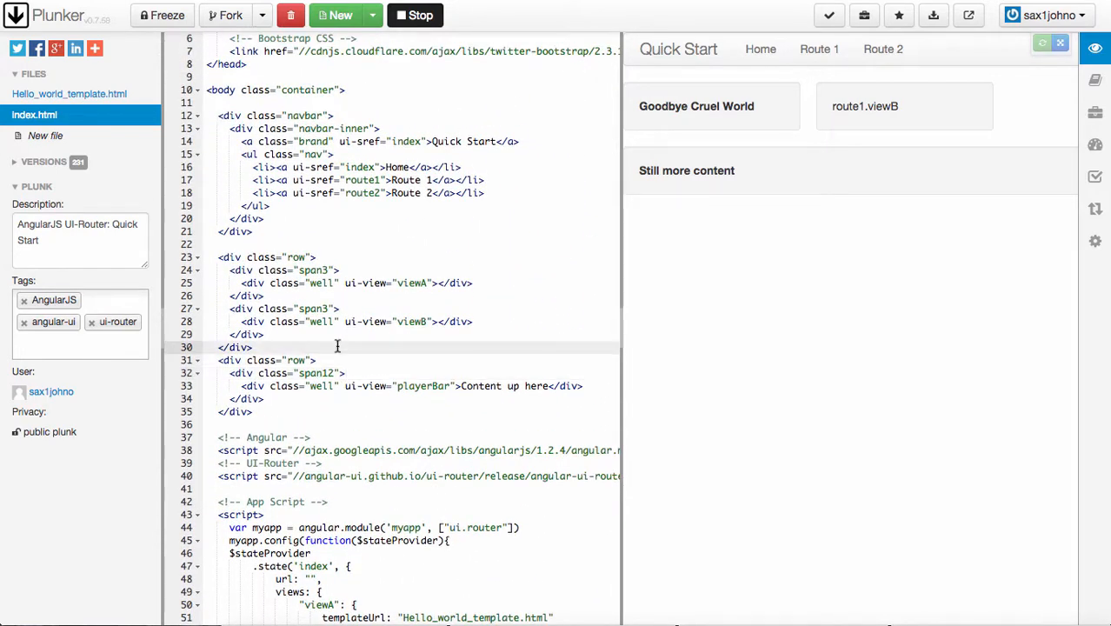
scroll(up, 3)
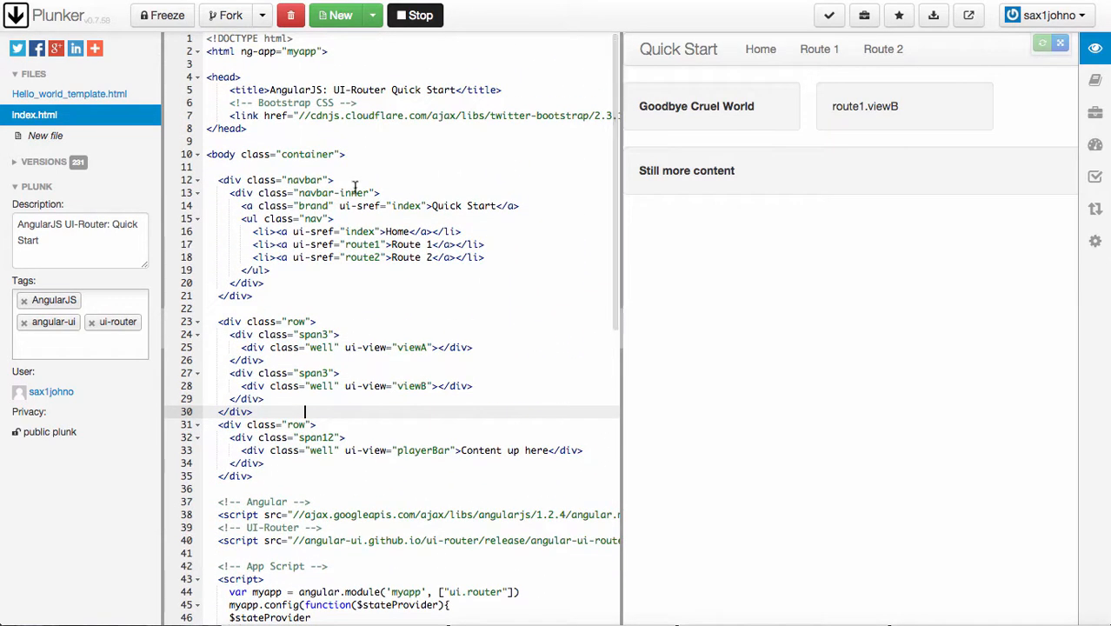
click(361, 154)
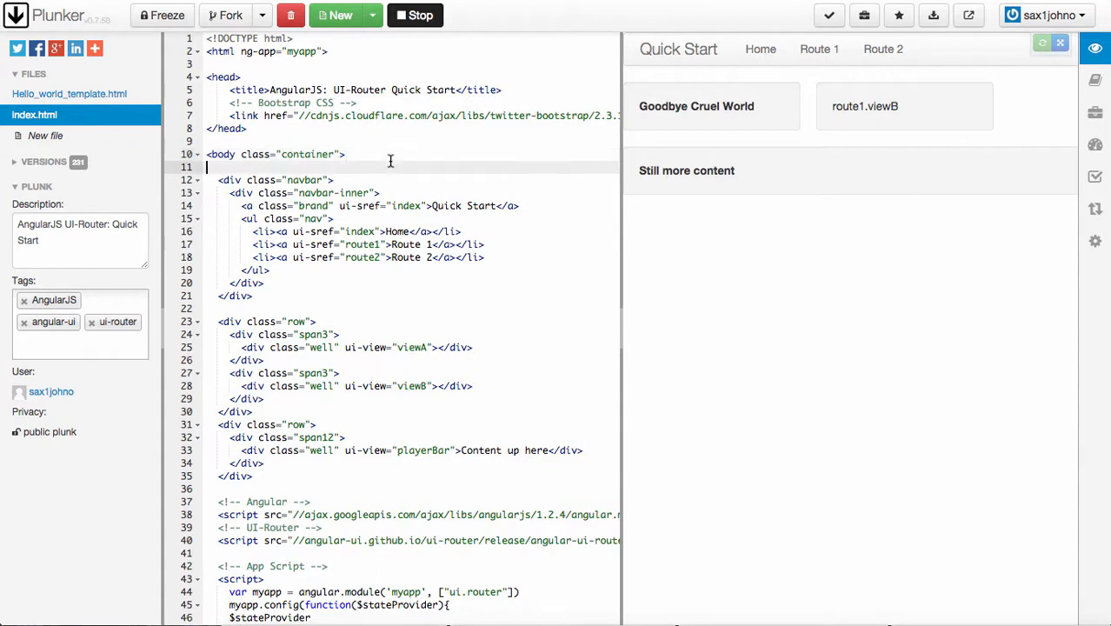
mouse_move(532, 460)
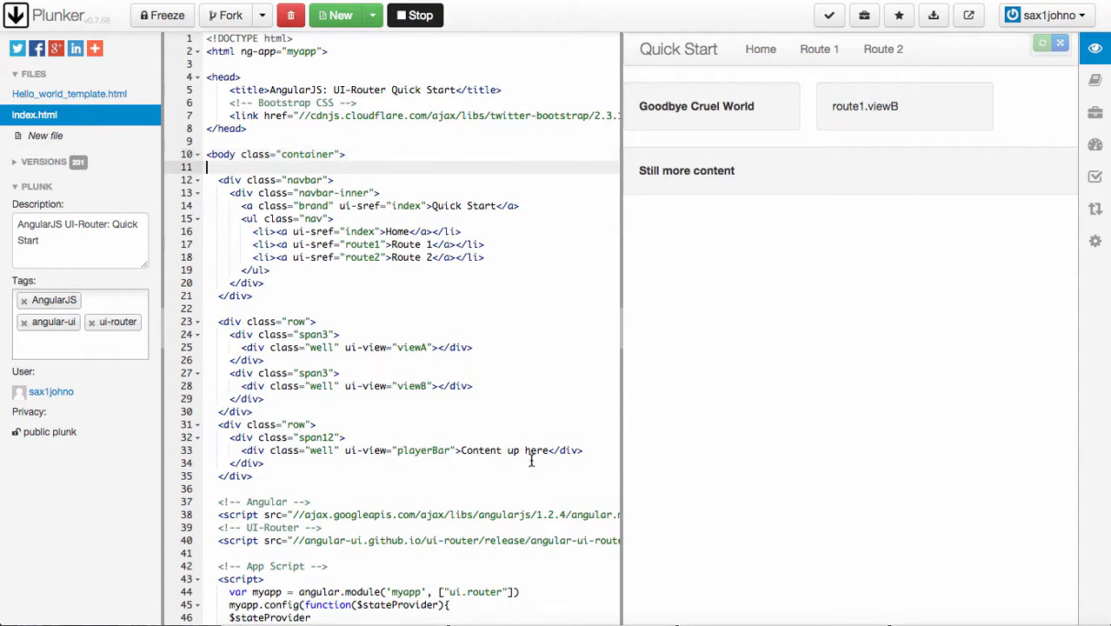